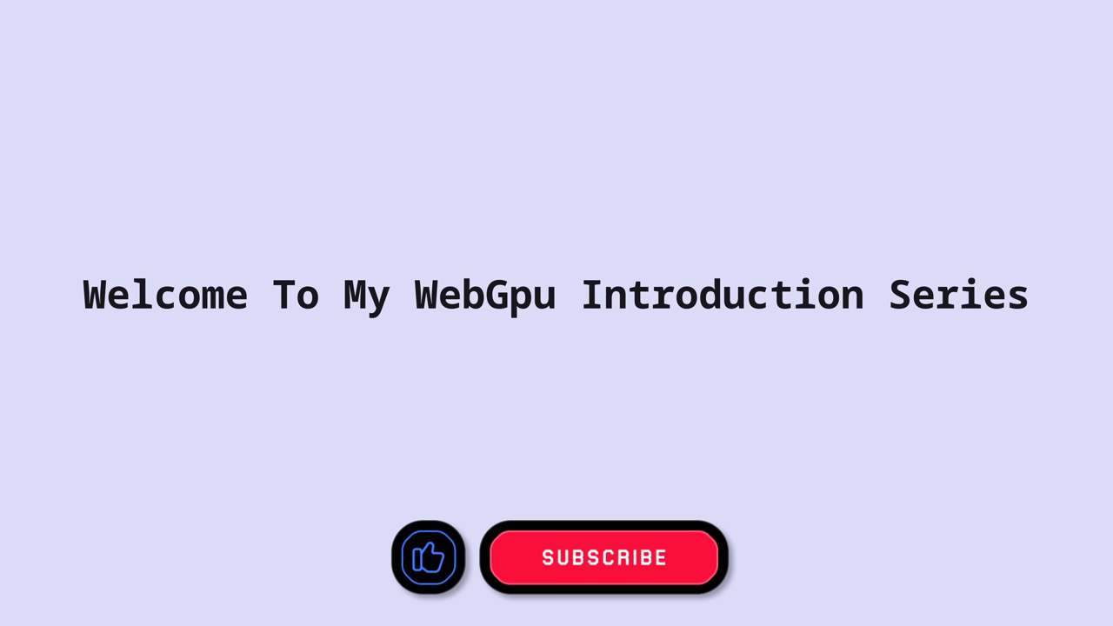
Step: Play the welcome slide animation and press the like button beside SUBSCRIBE
{"action": "left_click", "coordinate": [427, 557]}
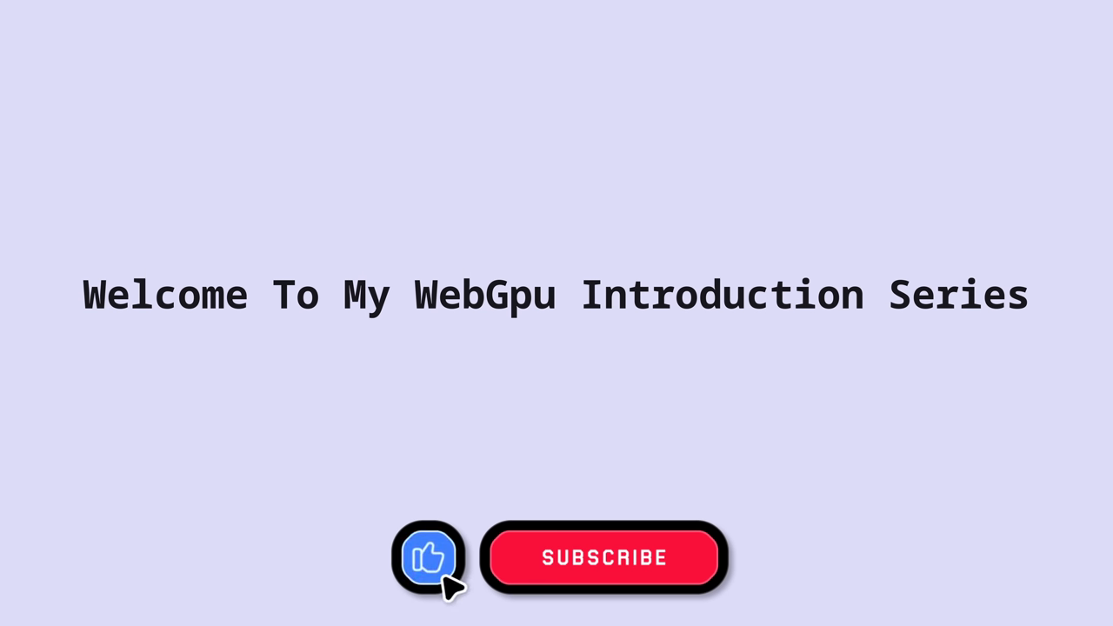
{"action": "left_click", "coordinate": [605, 558]}
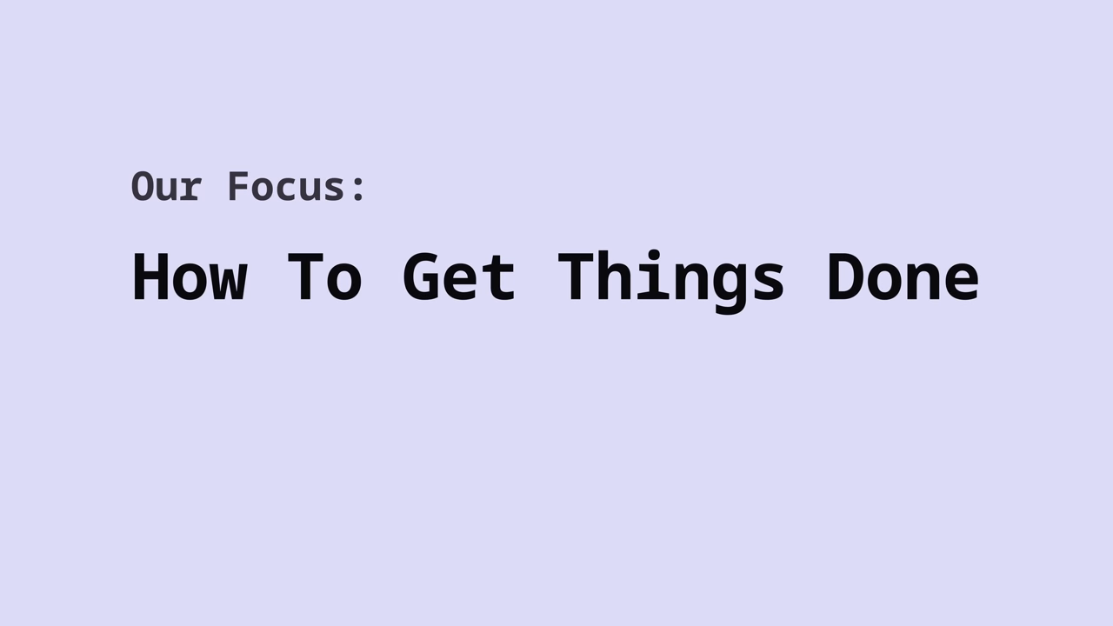
Step: Enter 'In WebGPU' on the focus slide and advance through the 20% → 80% and Ctrl + v slides
{"action": "type", "text": "In WebGPU"}
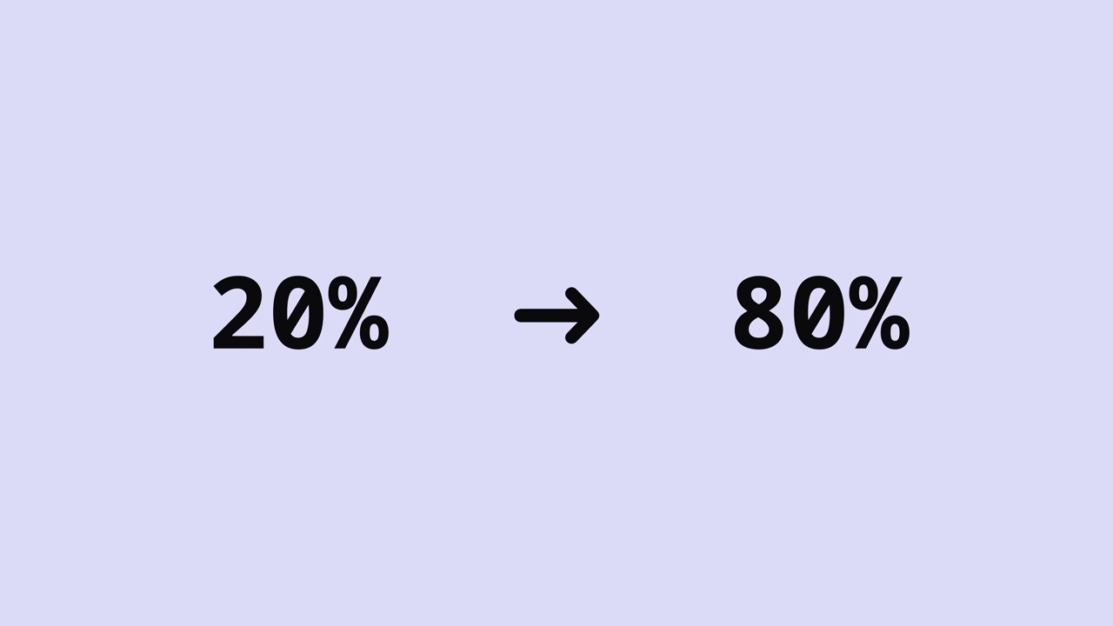
{"action": "key", "text": "ctrl+v"}
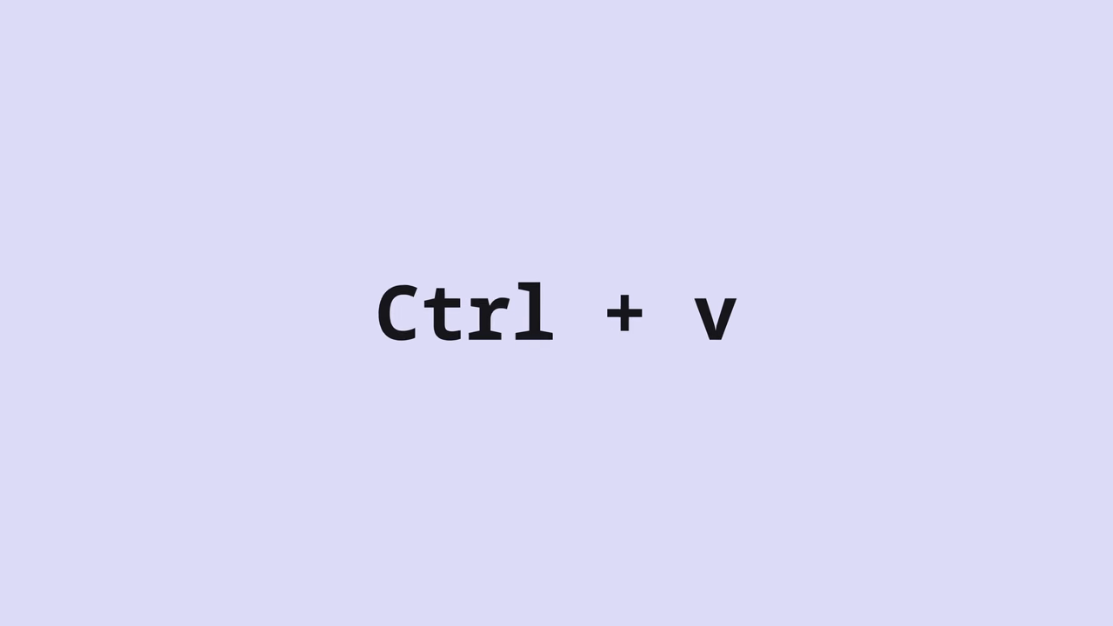
{"action": "key", "text": "ctrl+v"}
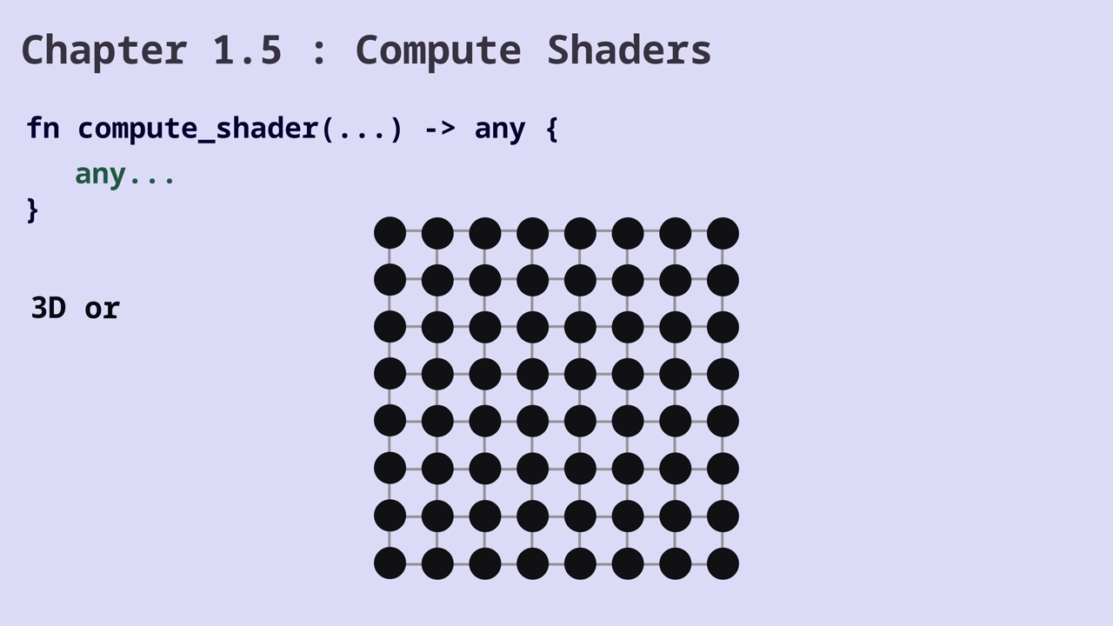
Step: Extend the dot-grid caption to read '3D or 2D or 1D'
{"action": "type", "text": "2D or 1D"}
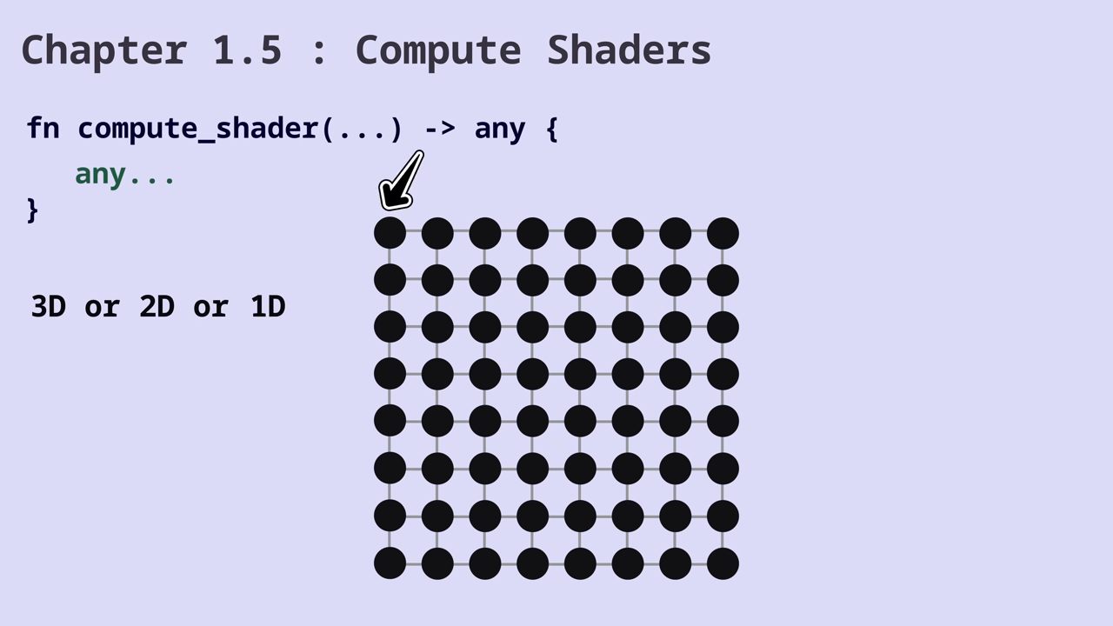
{"action": "mouse_move", "coordinate": [779, 183]}
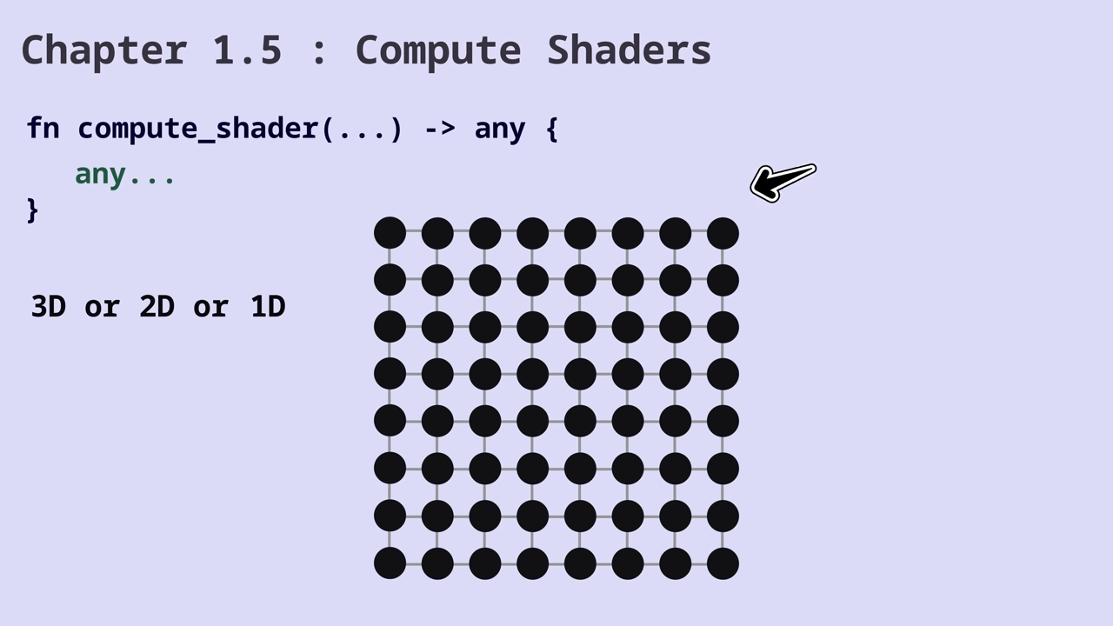
{"action": "mouse_move", "coordinate": [773, 557]}
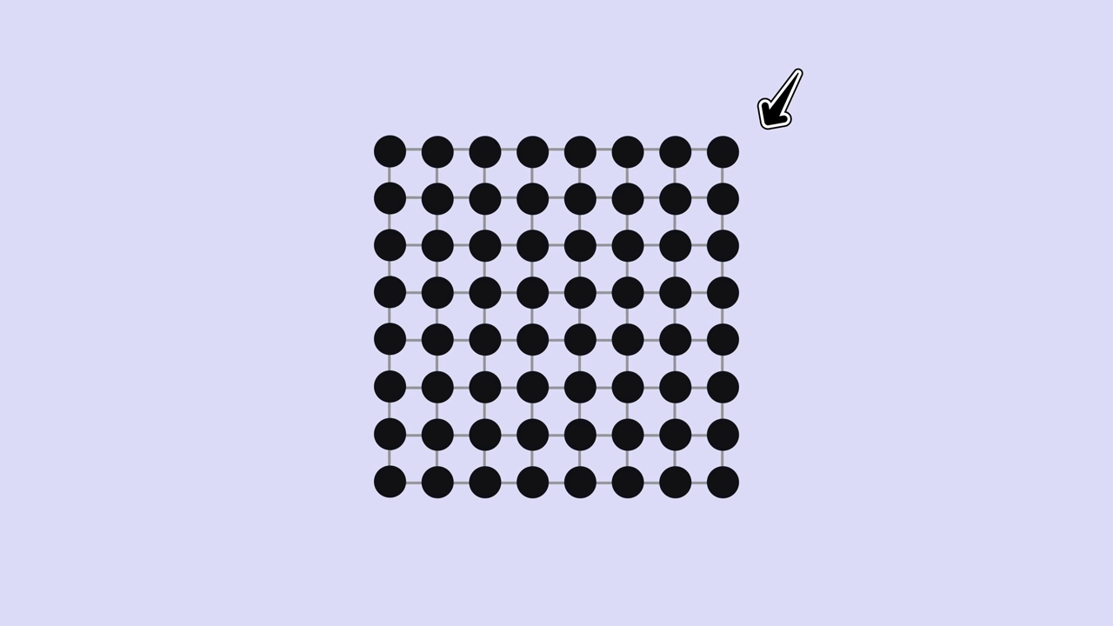
{"action": "mouse_move", "coordinate": [763, 477]}
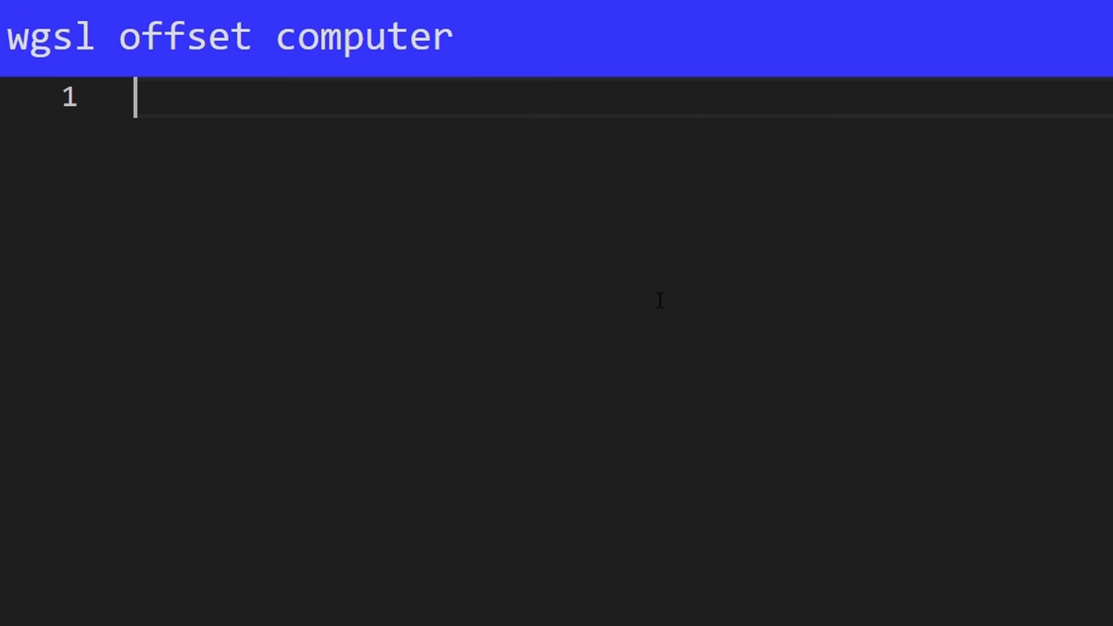
Step: Begin struct Uniforms with a resolution field typed vec<f32>
{"action": "type", "text": "str"}
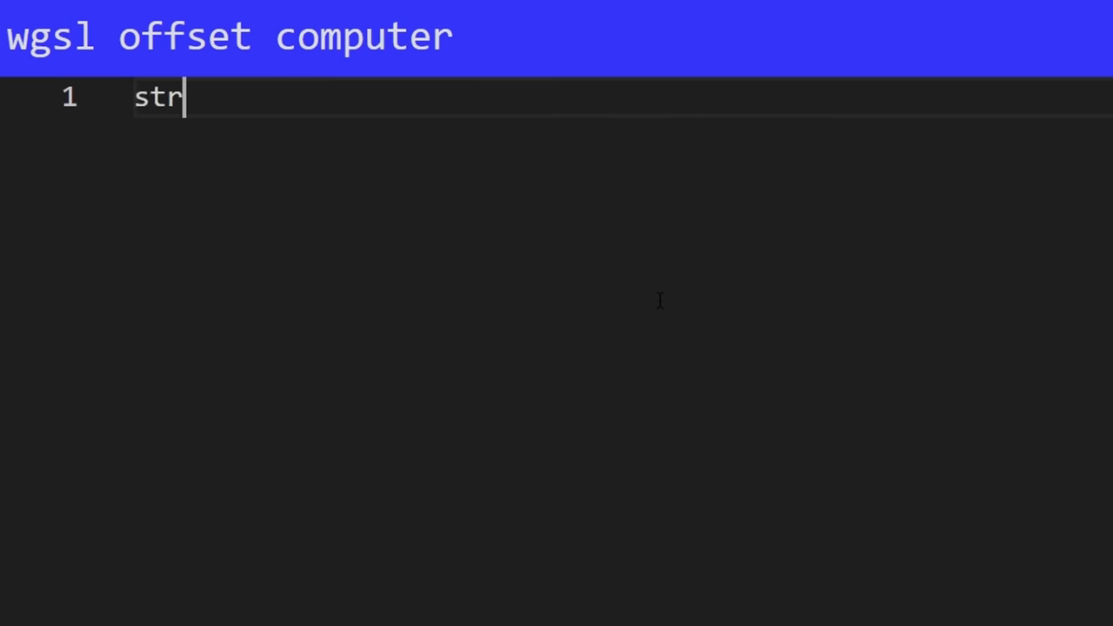
{"action": "type", "text": "uct"}
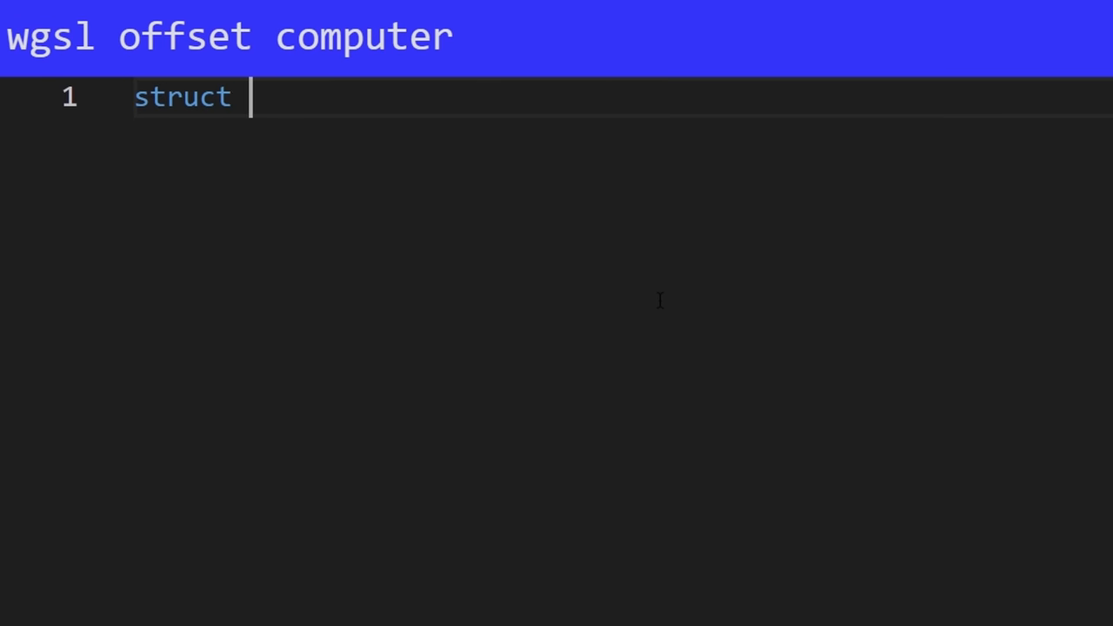
{"action": "type", "text": "Unifo"}
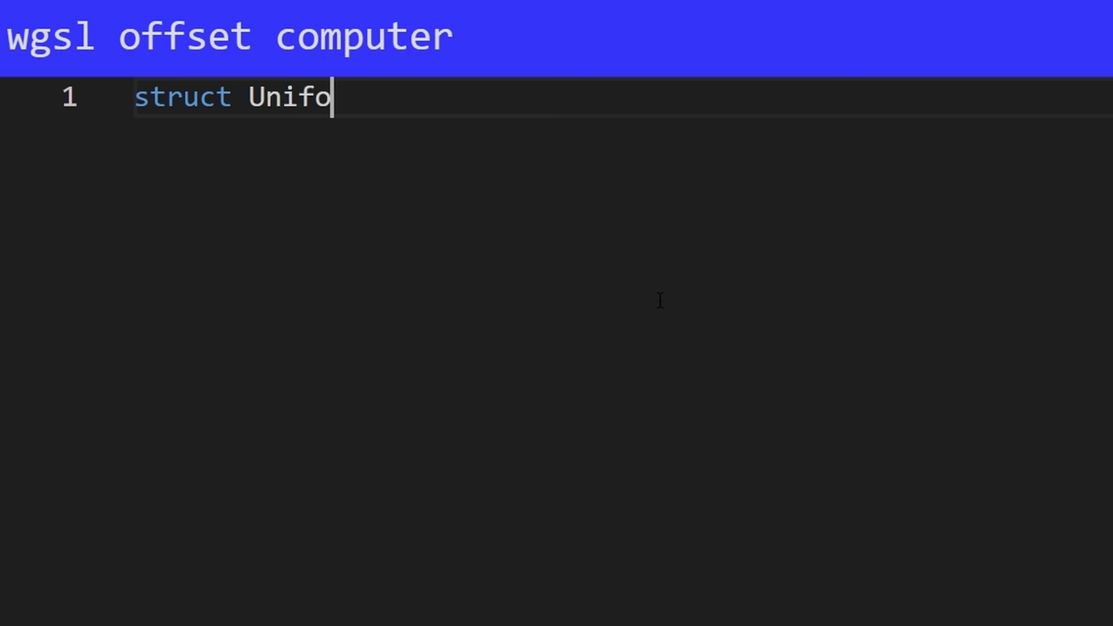
{"action": "type", "text": "rms {"}
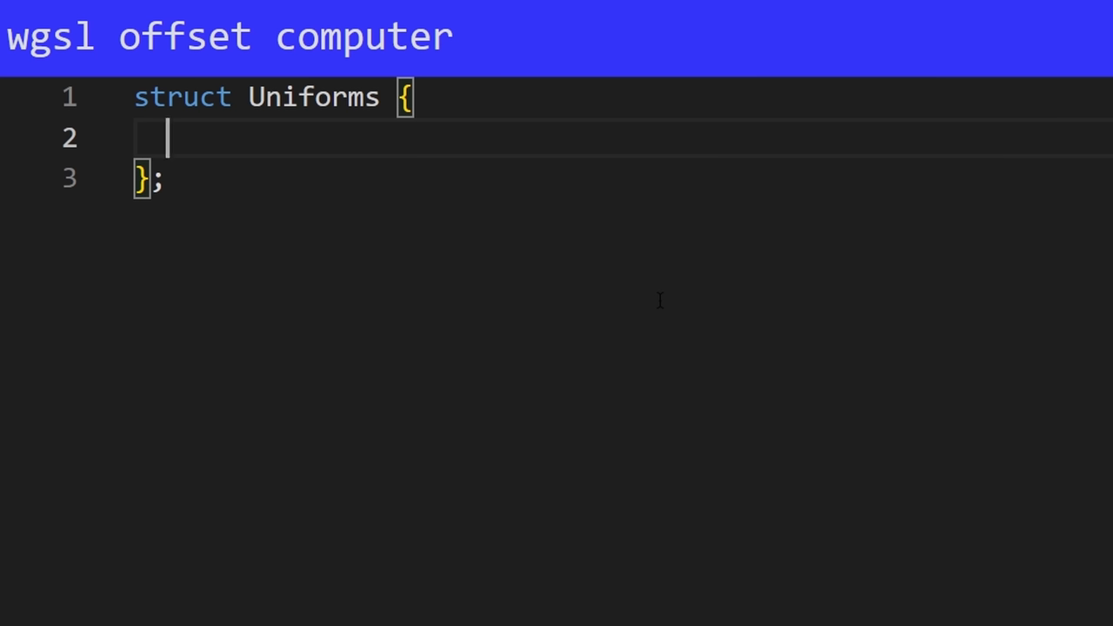
{"action": "type", "text": "reso"}
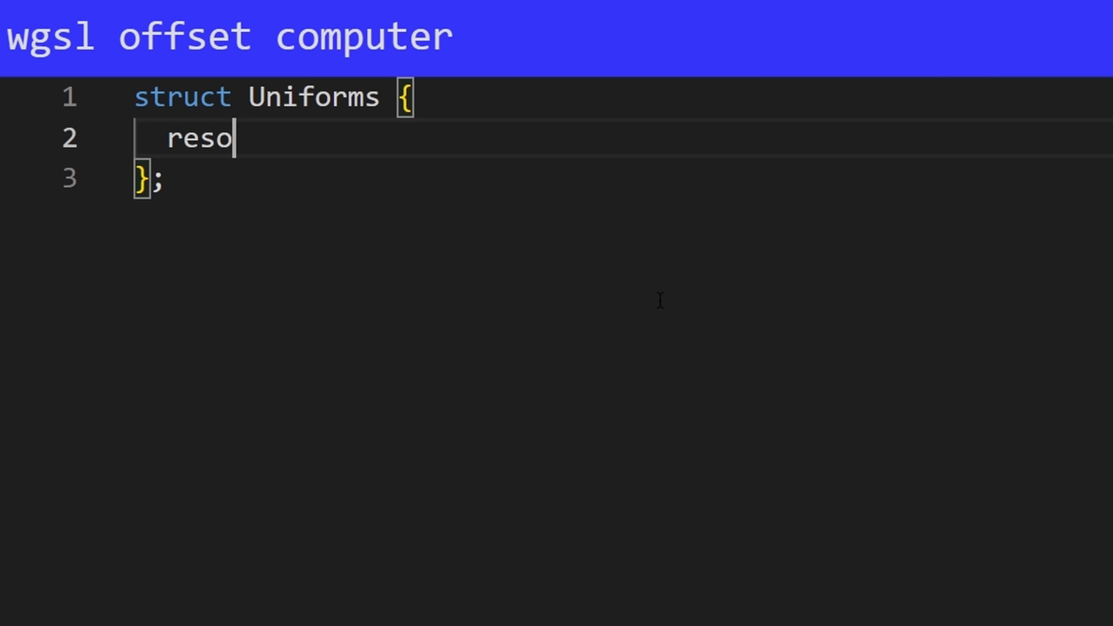
{"action": "type", "text": "lution:"}
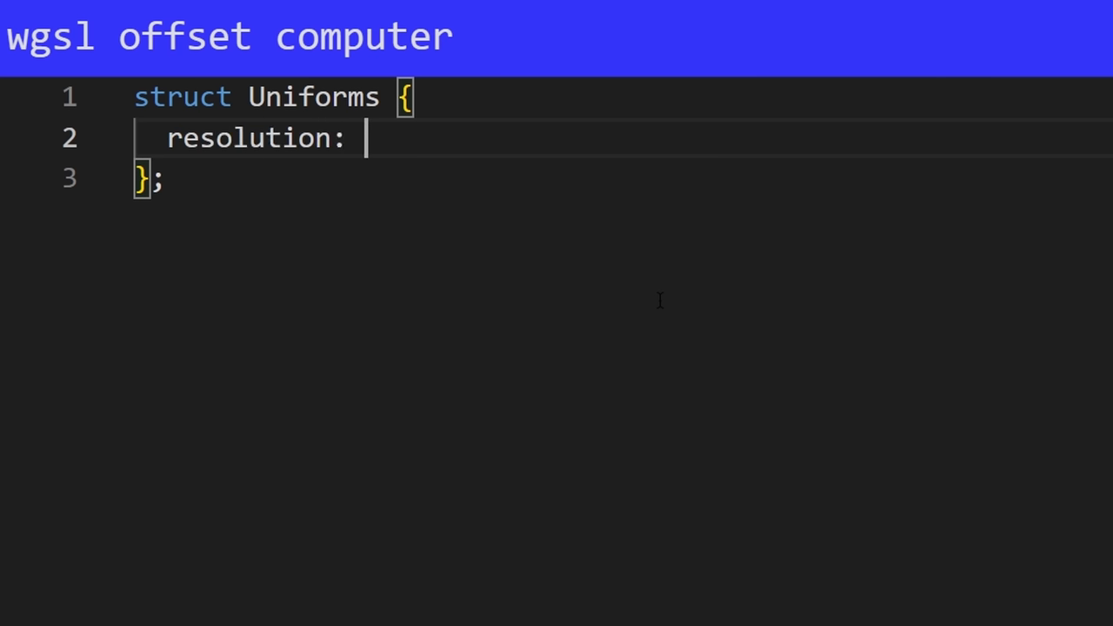
{"action": "type", "text": "vec3"}
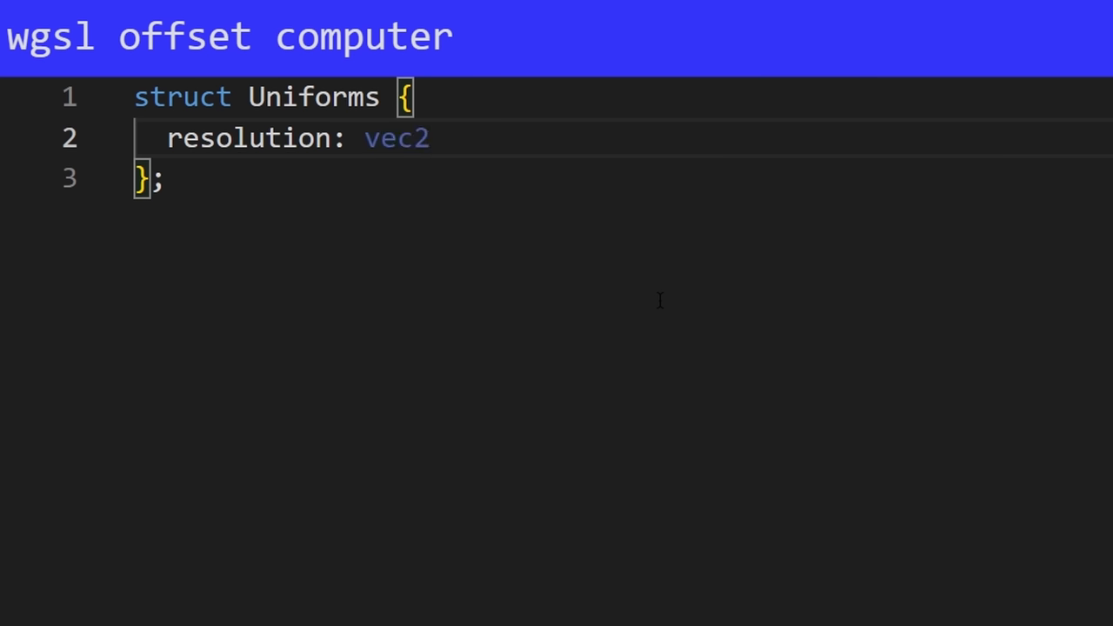
{"action": "type", "text": "<"}
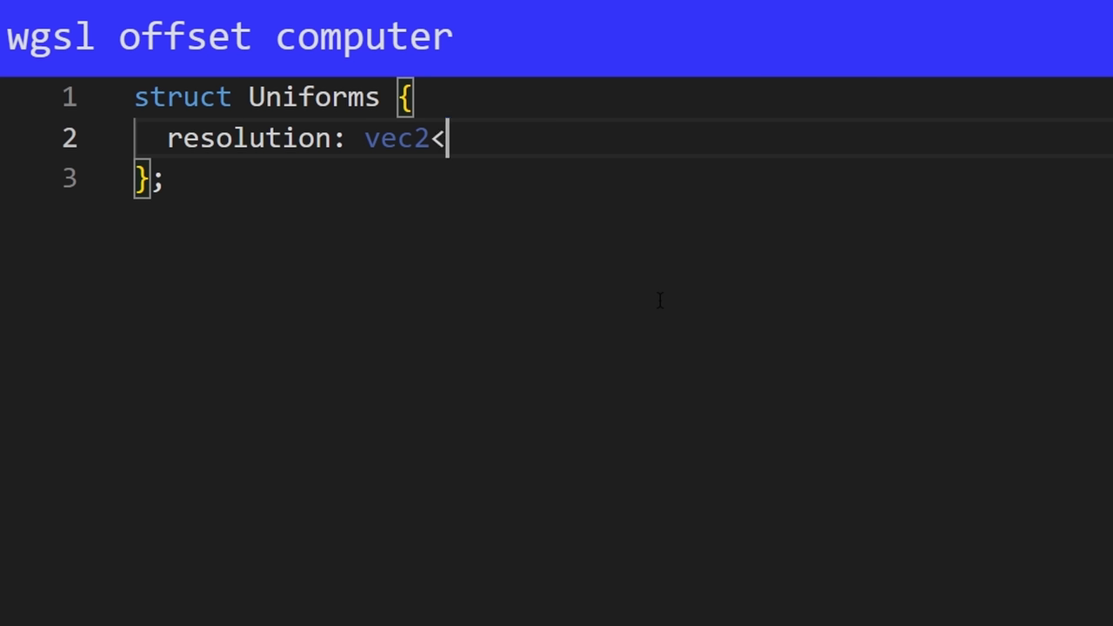
{"action": "type", "text": "f32"}
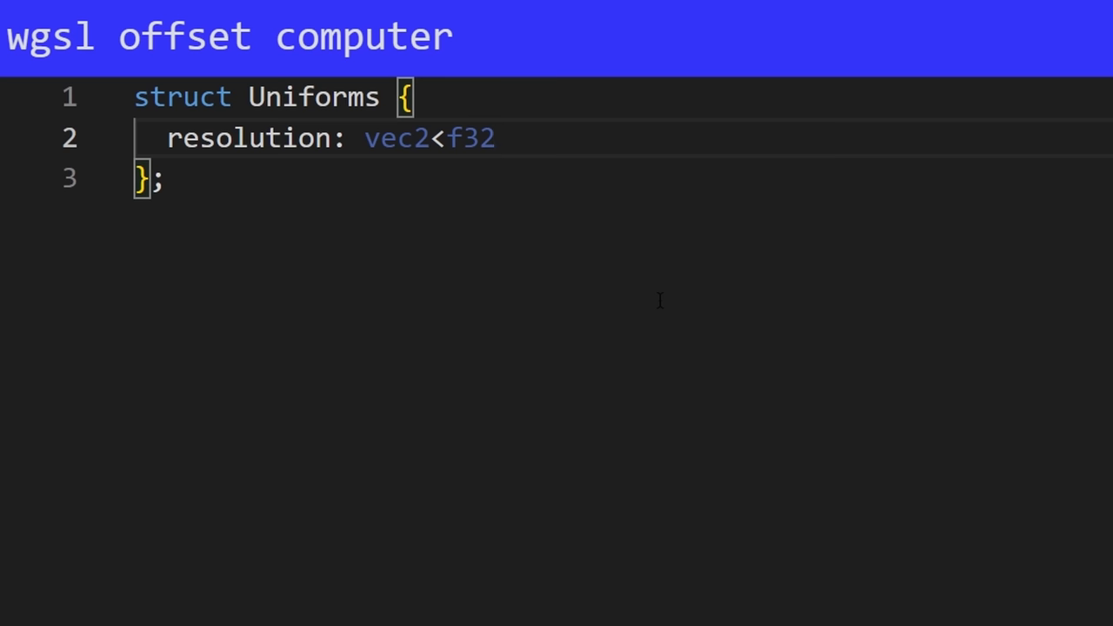
{"action": "type", "text": ">,"}
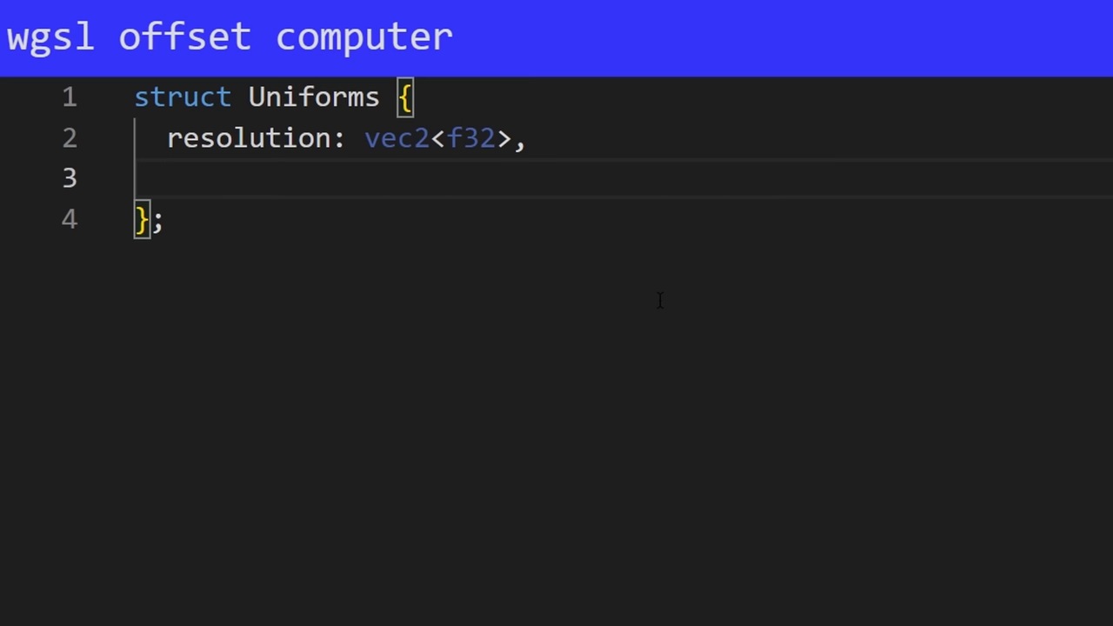
Step: Add aspect: f32 and color: vec3<f32> fields to the Uniforms struct
{"action": "type", "text": "aspect: f32,"}
{"action": "type", "text": "time: f32,"}
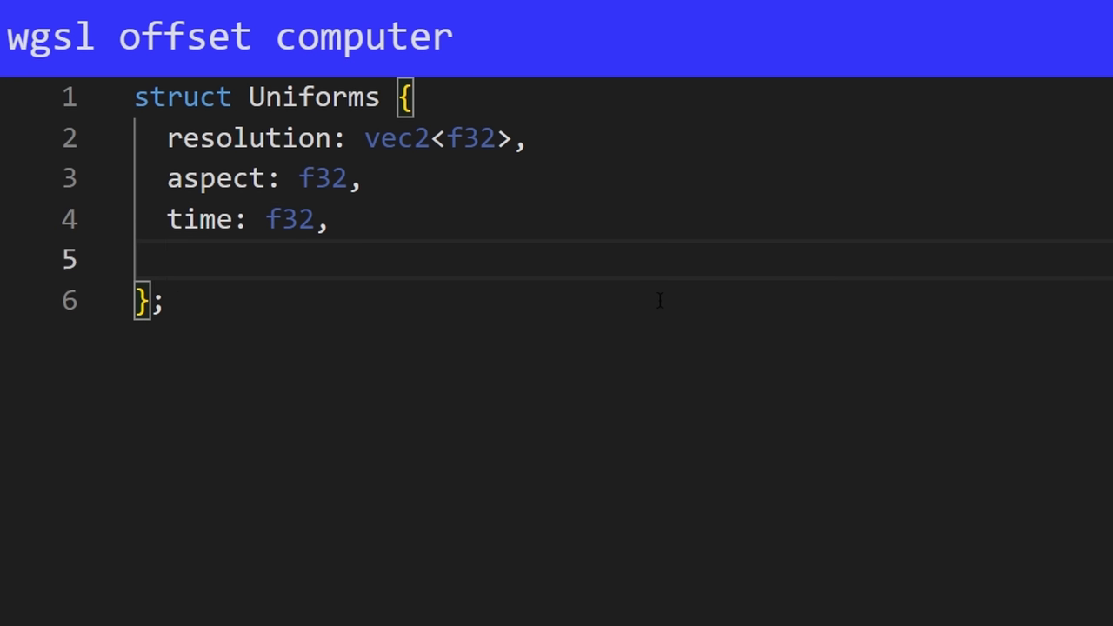
{"action": "type", "text": "color:"}
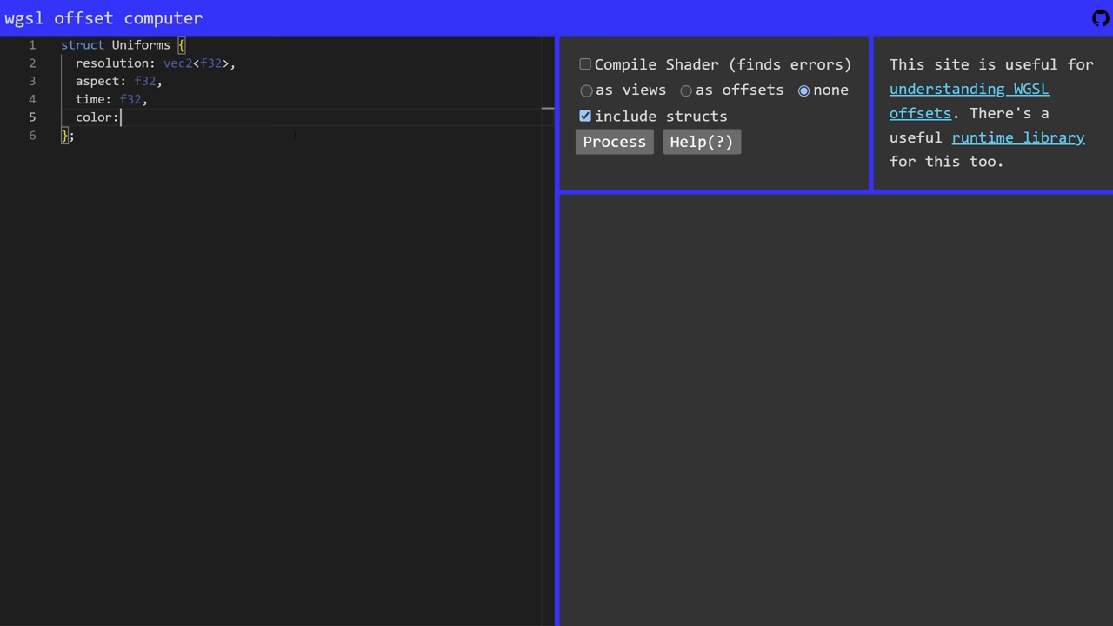
{"action": "type", "text": "vec3<f32>"}
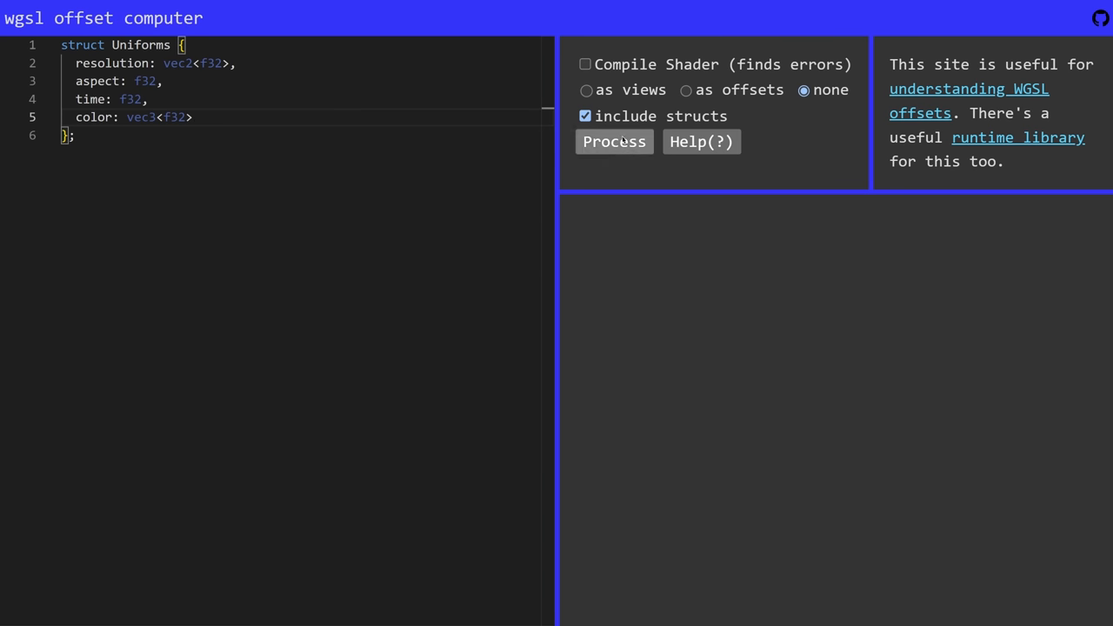
Step: Process the Uniforms struct to compute its memory layout at offsets 0 and 16
{"action": "left_click", "coordinate": [614, 143]}
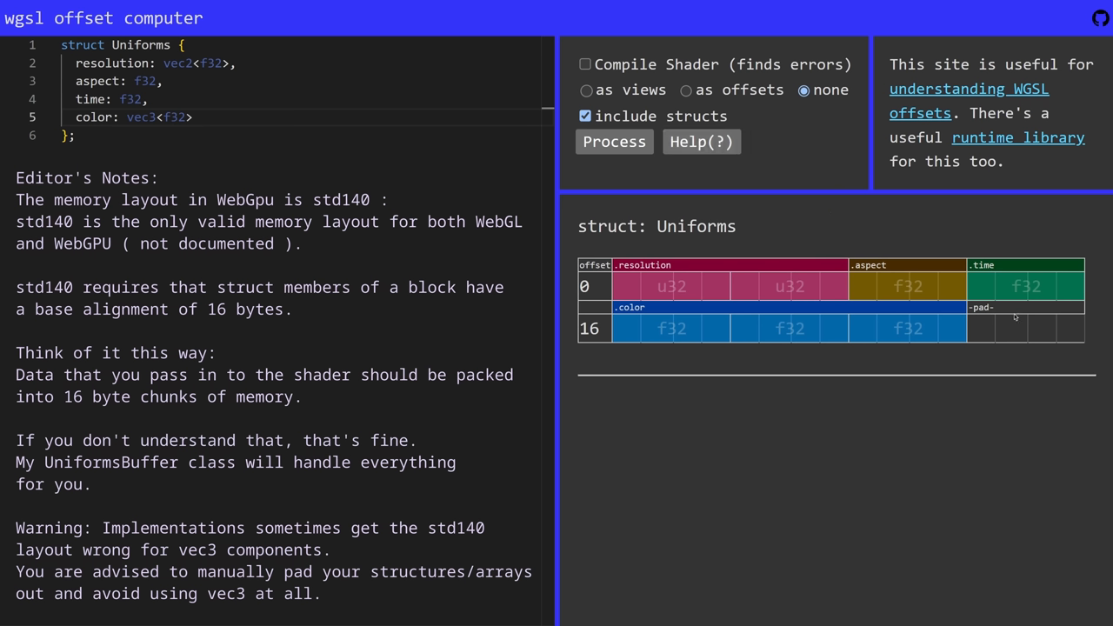
{"action": "mouse_move", "coordinate": [741, 254]}
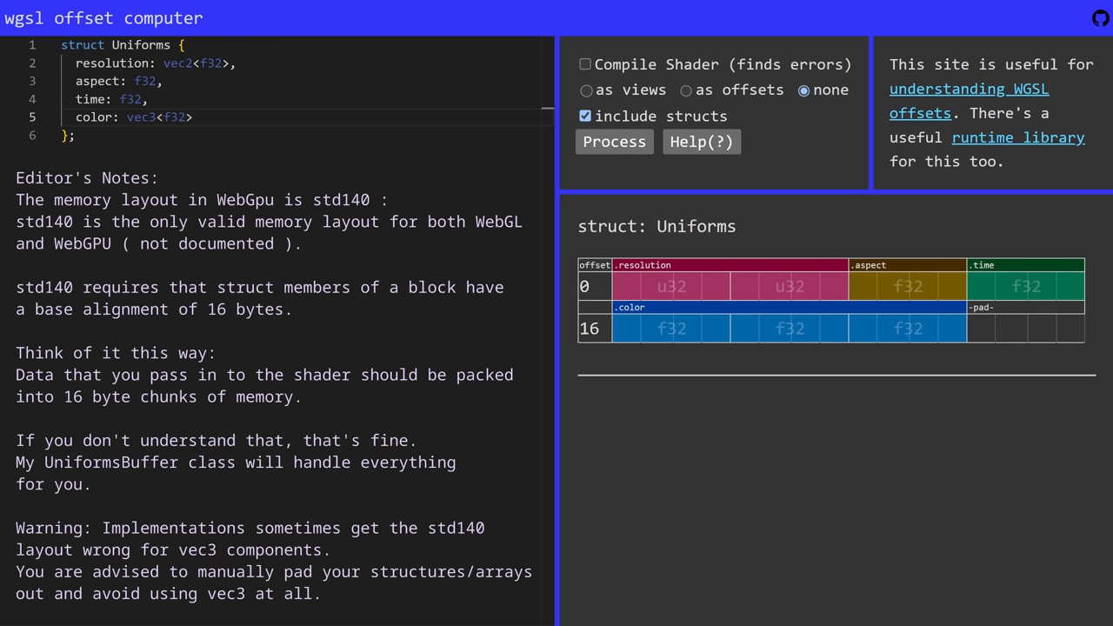
{"action": "mouse_move", "coordinate": [602, 289]}
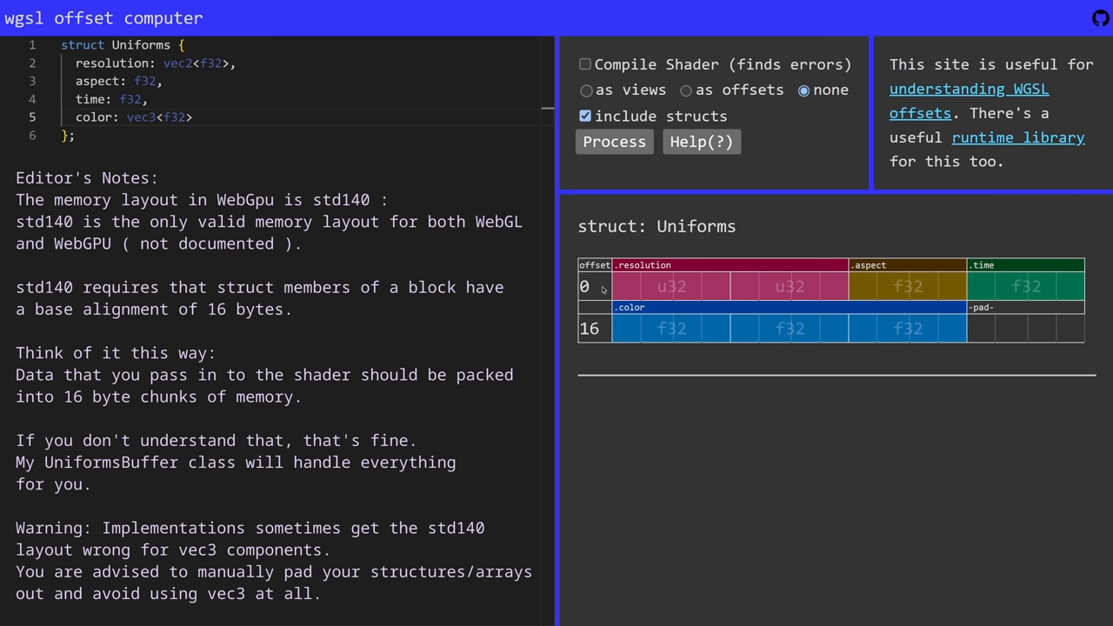
{"action": "mouse_move", "coordinate": [733, 292]}
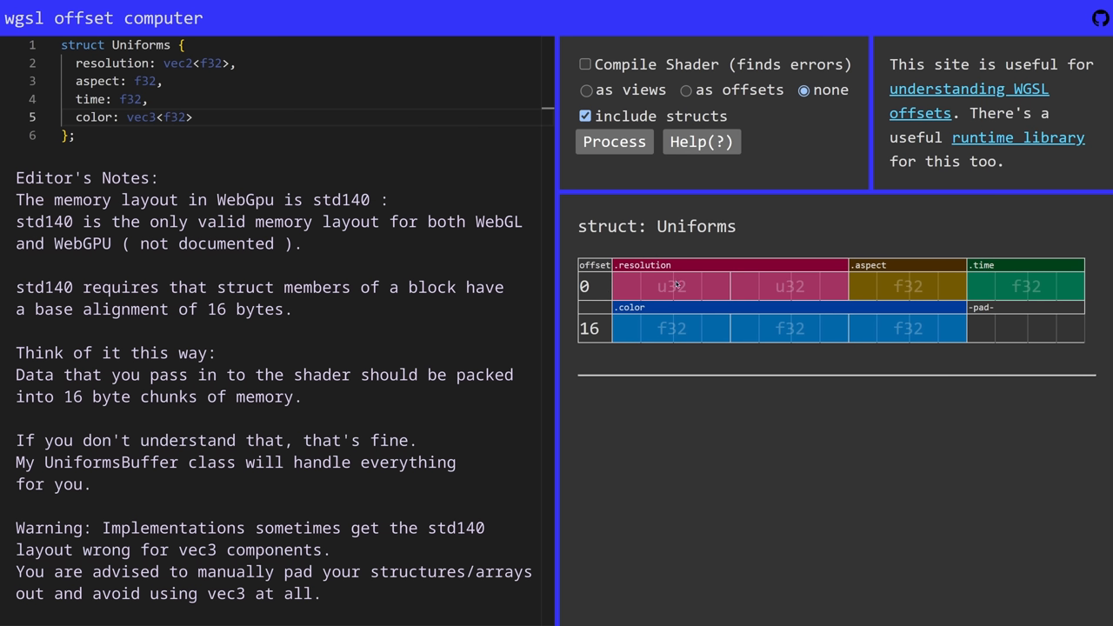
{"action": "mouse_move", "coordinate": [789, 299]}
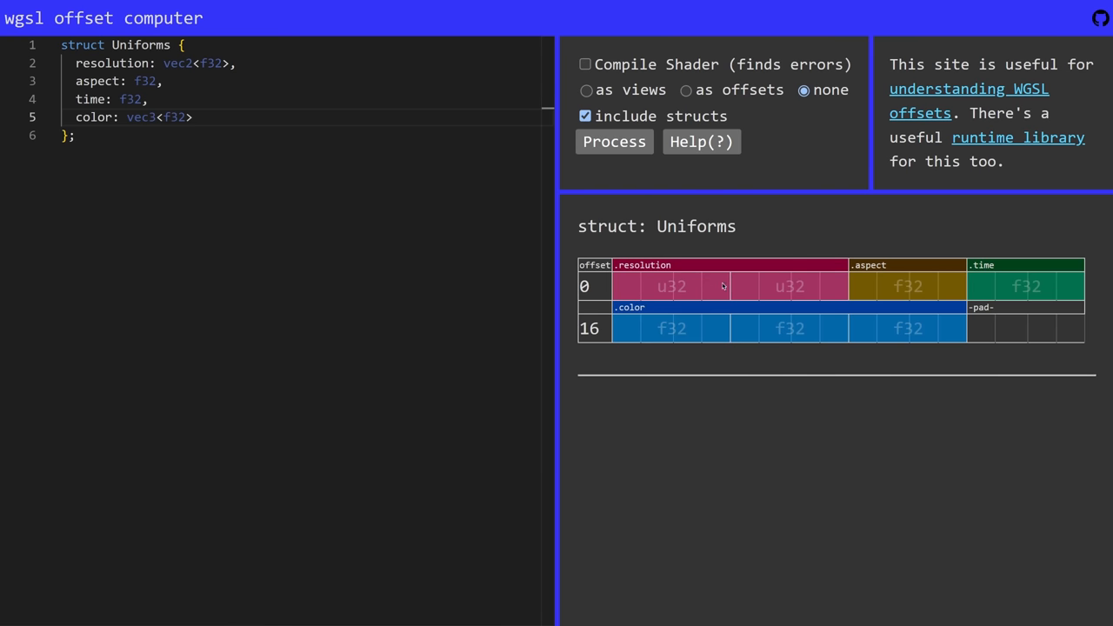
{"action": "mouse_move", "coordinate": [739, 292]}
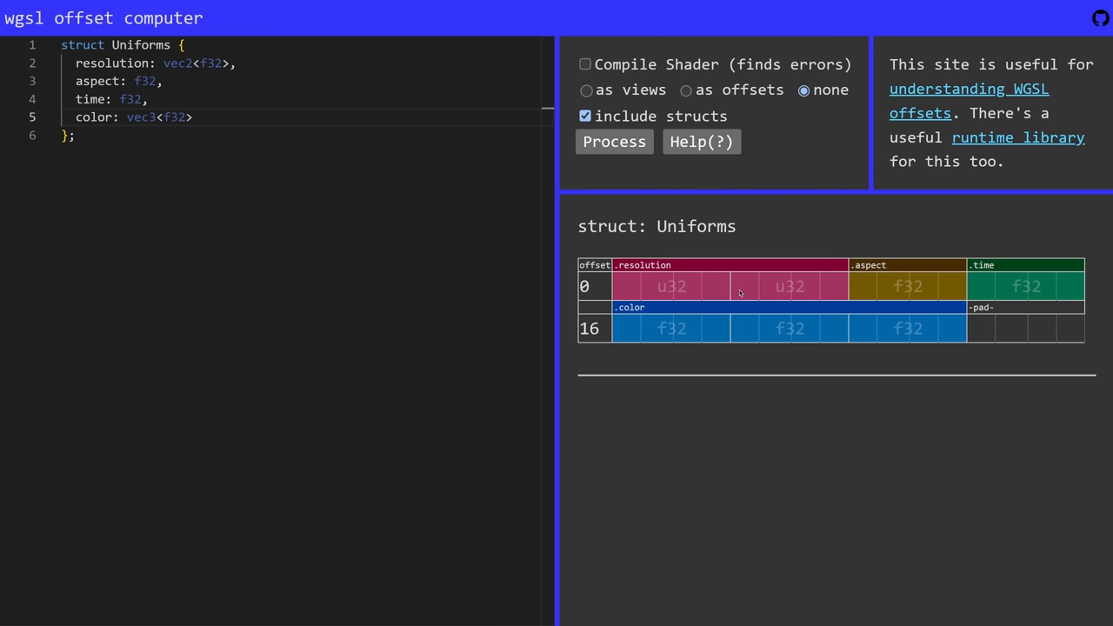
Step: Select the resolution field name in the struct editor
{"action": "double_click", "coordinate": [111, 63]}
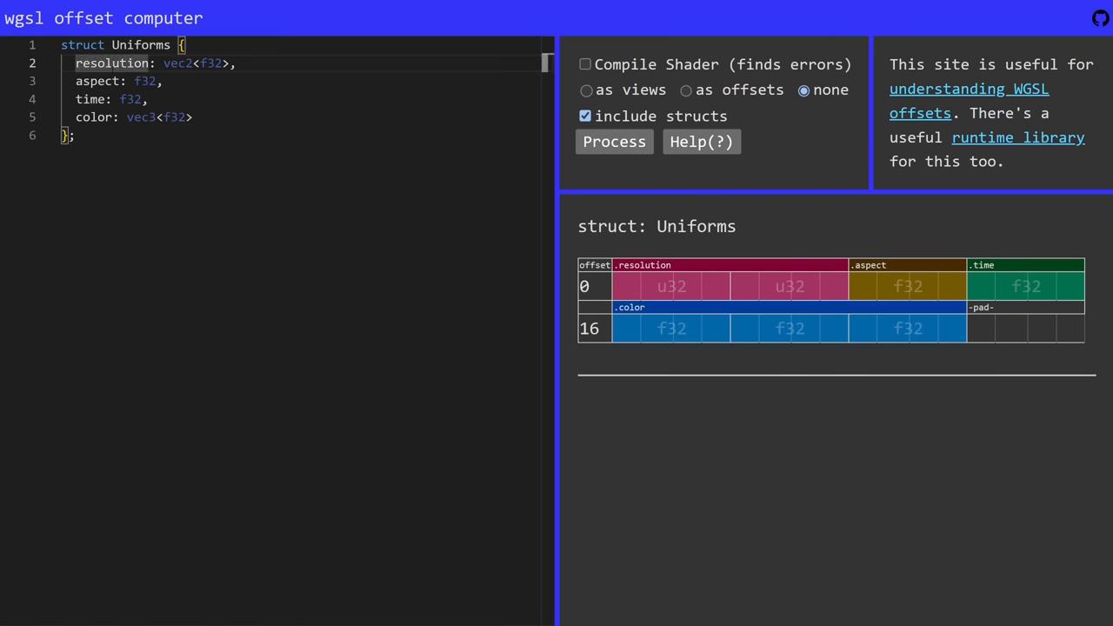
{"action": "mouse_move", "coordinate": [852, 258]}
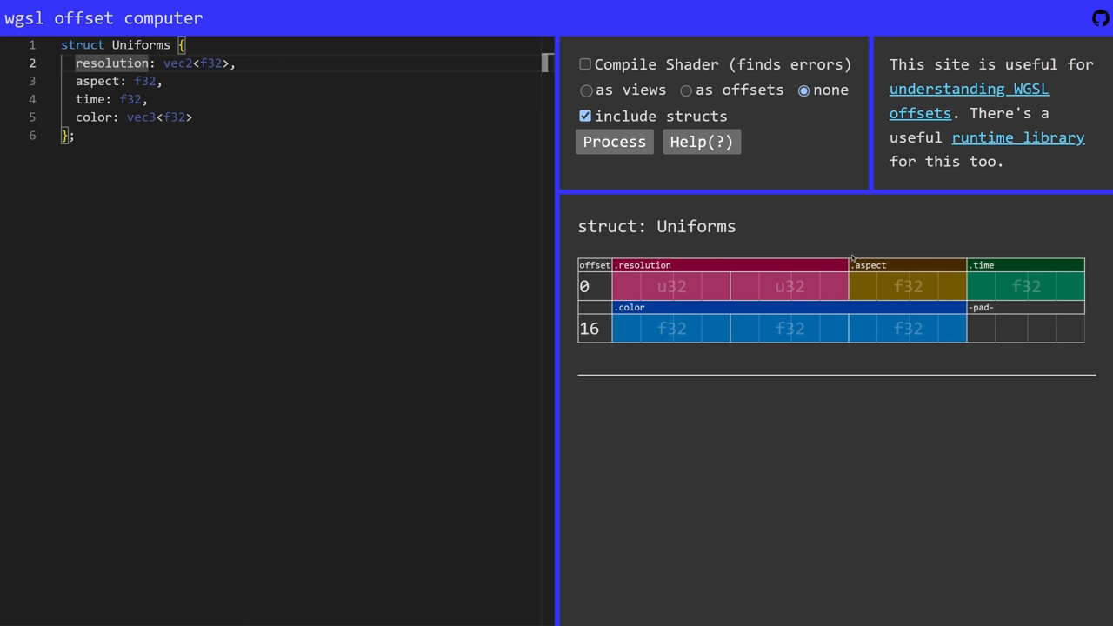
{"action": "mouse_move", "coordinate": [938, 299]}
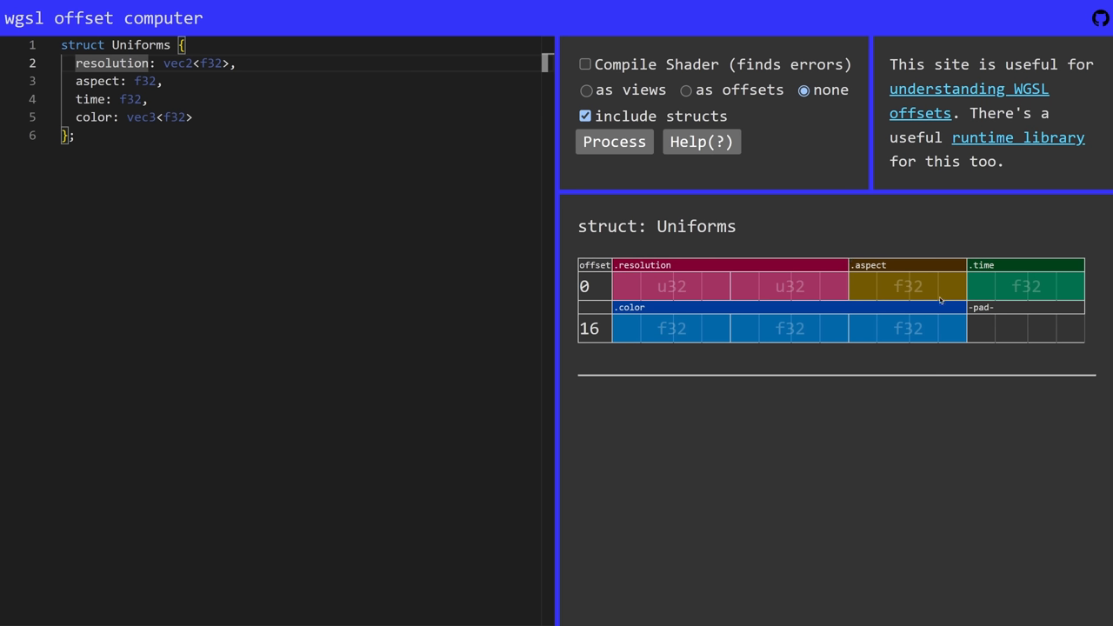
{"action": "mouse_move", "coordinate": [1023, 264]}
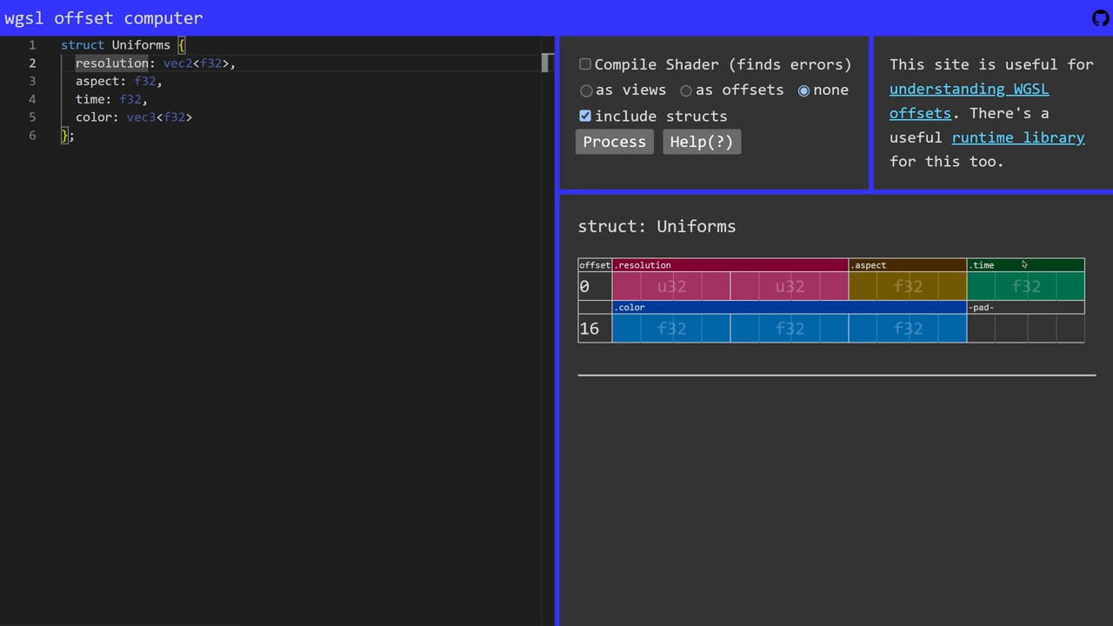
{"action": "mouse_move", "coordinate": [894, 301]}
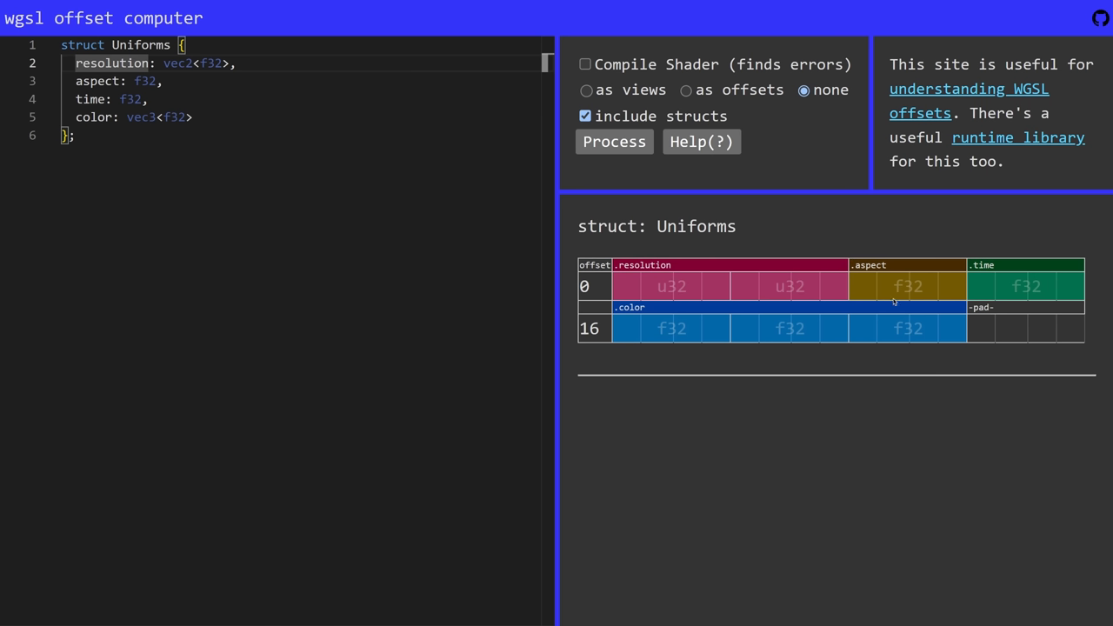
{"action": "mouse_move", "coordinate": [653, 331]}
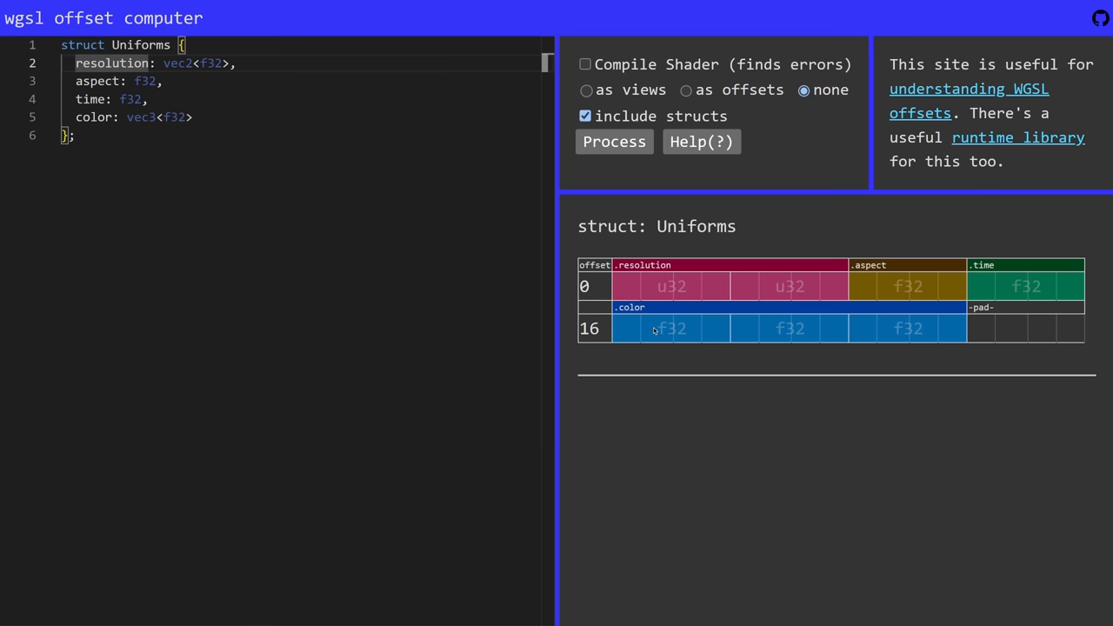
{"action": "mouse_move", "coordinate": [981, 325]}
{"action": "type", "text": ","}
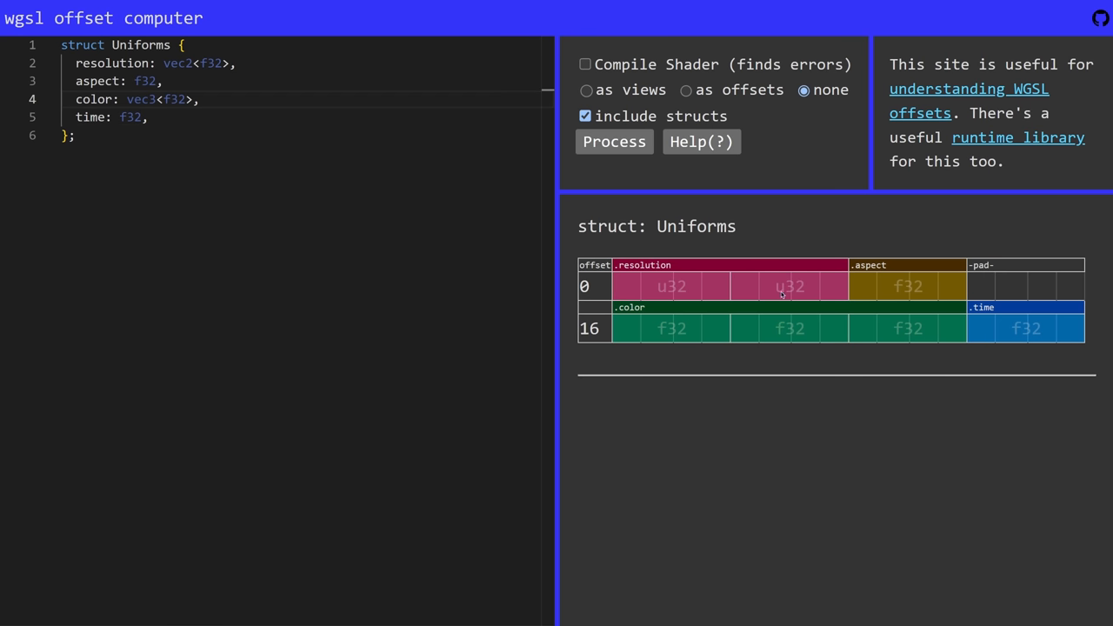
{"action": "mouse_move", "coordinate": [1096, 334]}
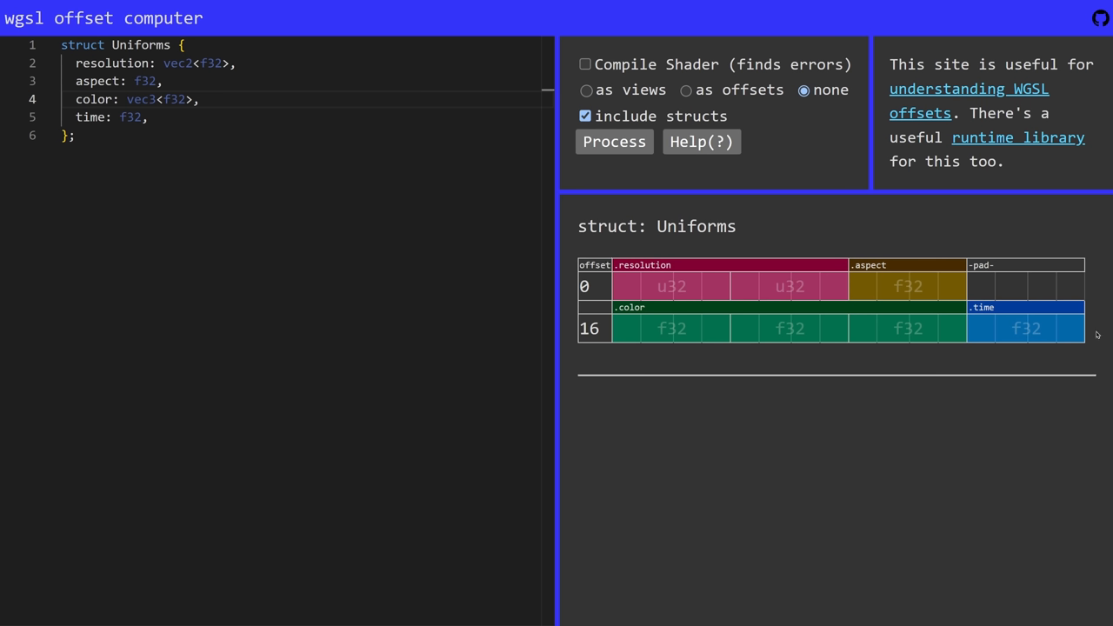
{"action": "mouse_move", "coordinate": [666, 359]}
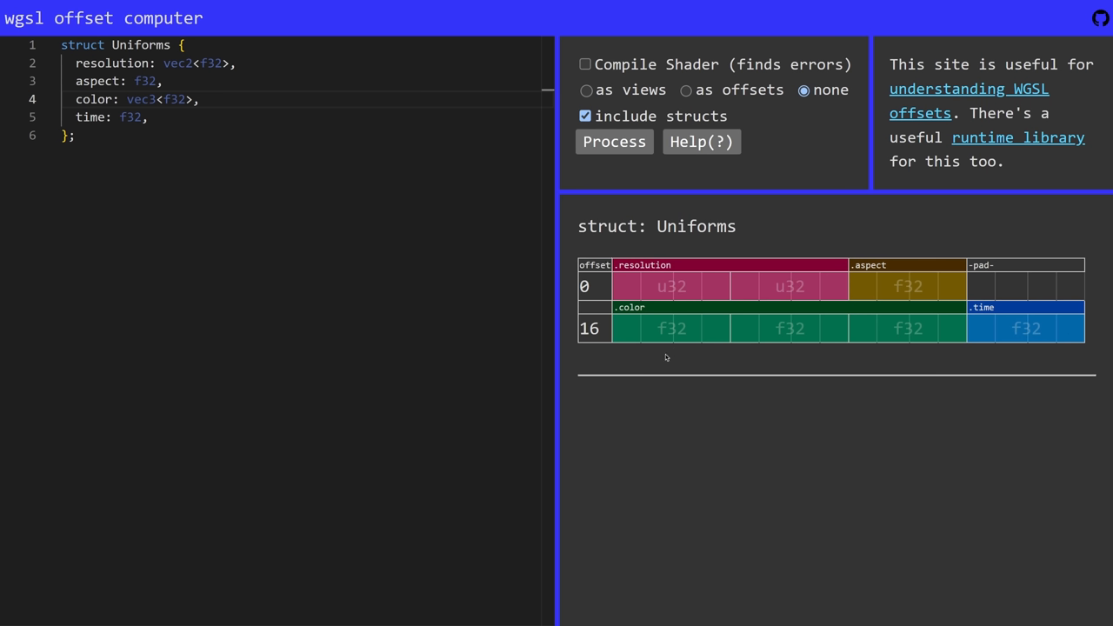
{"action": "mouse_move", "coordinate": [820, 297]}
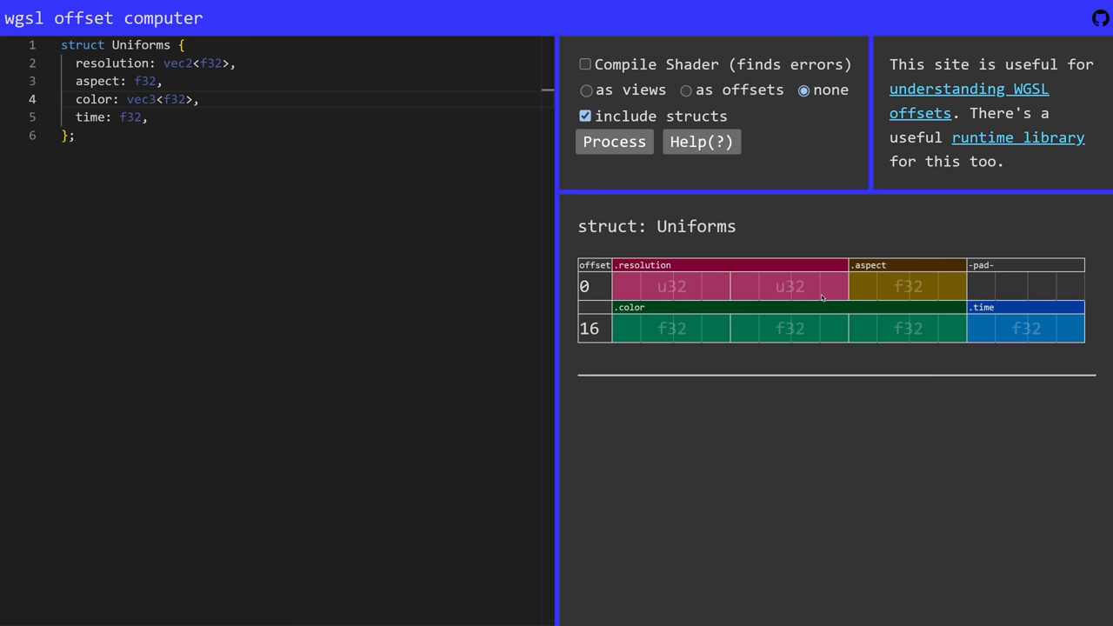
{"action": "mouse_move", "coordinate": [866, 296]}
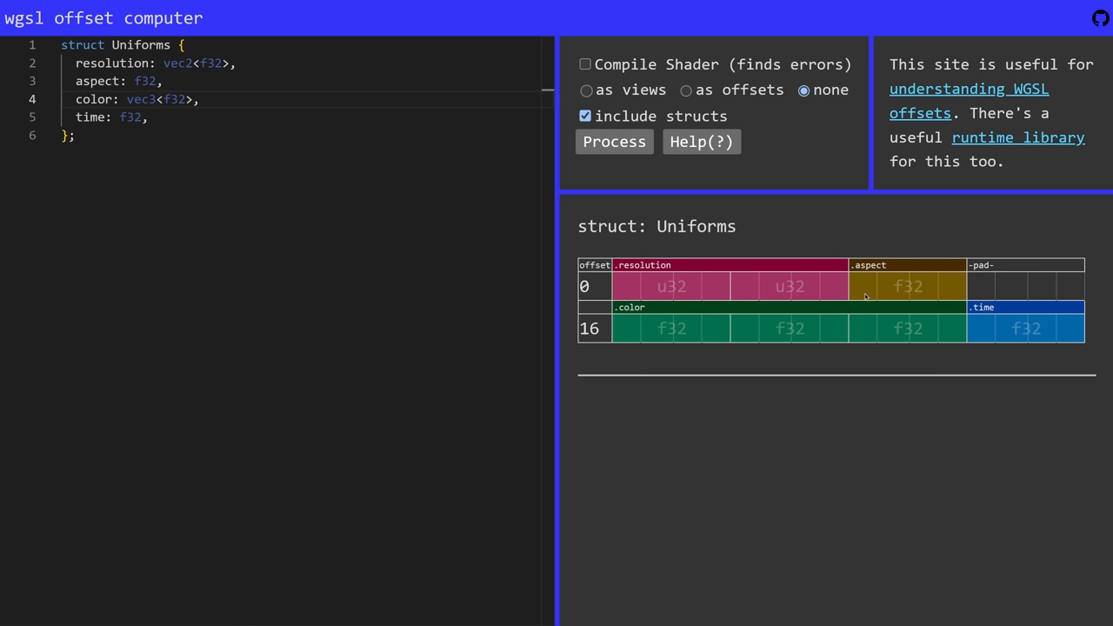
{"action": "mouse_move", "coordinate": [866, 243]}
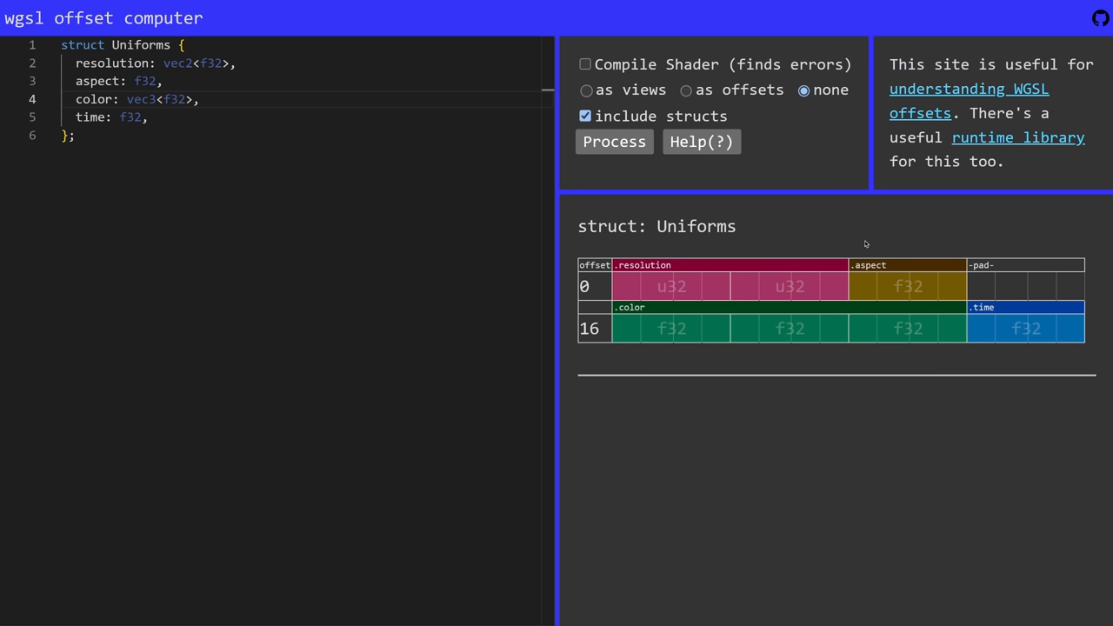
{"action": "mouse_move", "coordinate": [596, 274]}
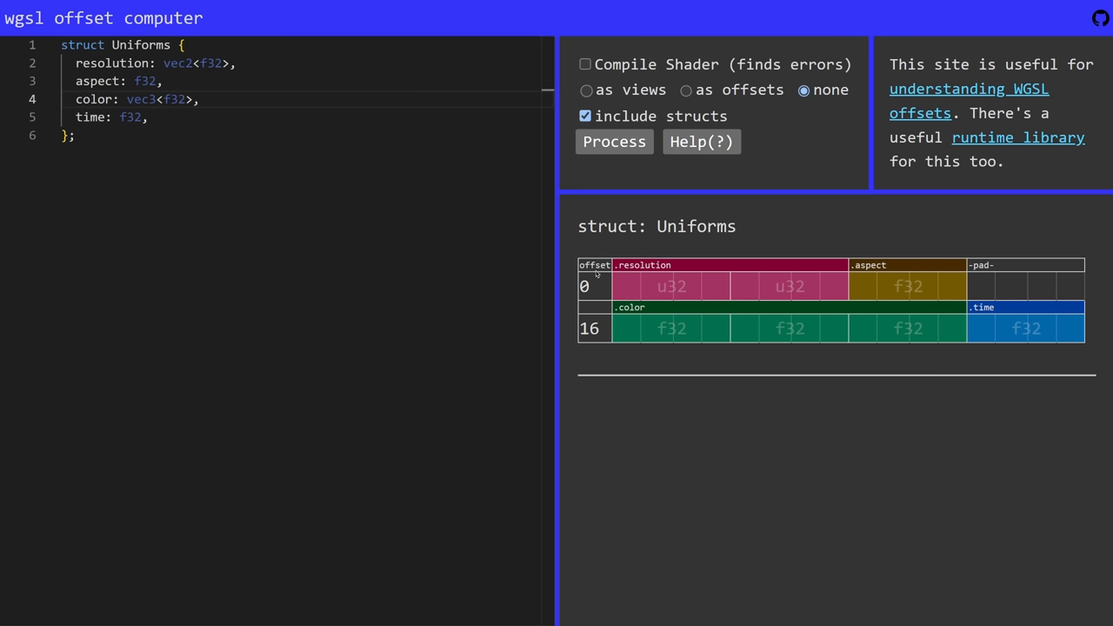
{"action": "mouse_move", "coordinate": [891, 272]}
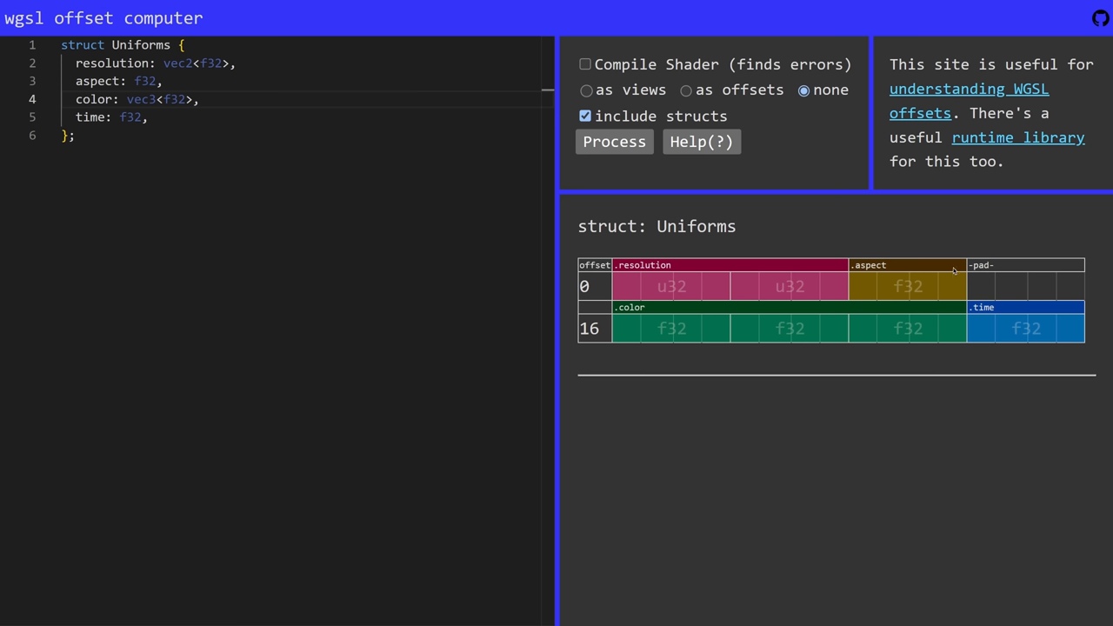
{"action": "mouse_move", "coordinate": [852, 272]}
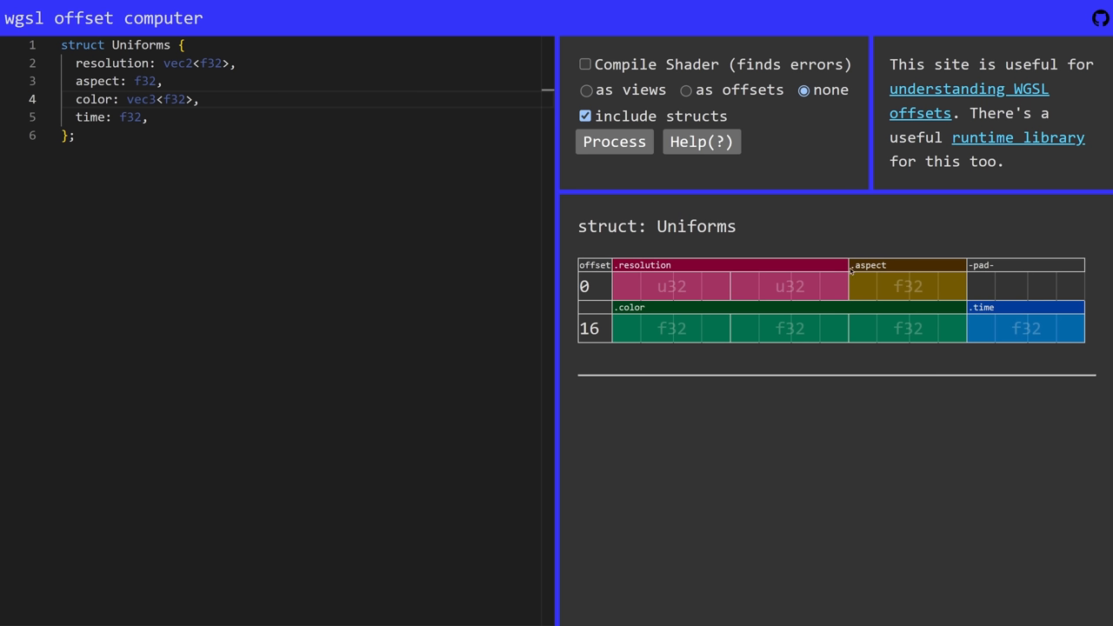
{"action": "mouse_move", "coordinate": [817, 313]}
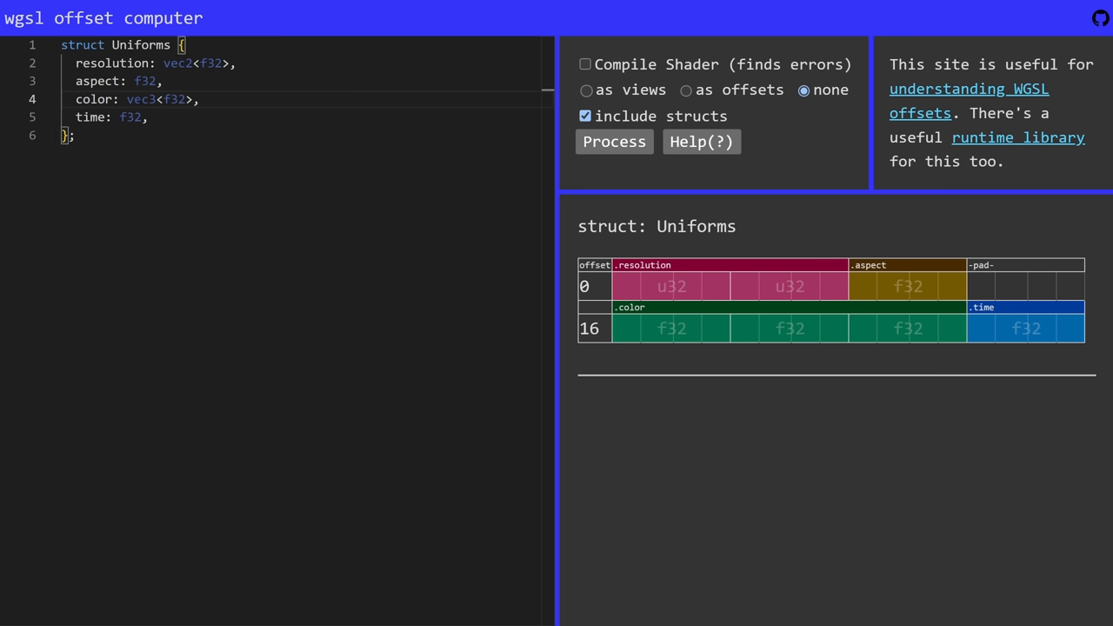
Step: Place the cursor in the struct editor to move color above time
{"action": "left_click", "coordinate": [200, 99]}
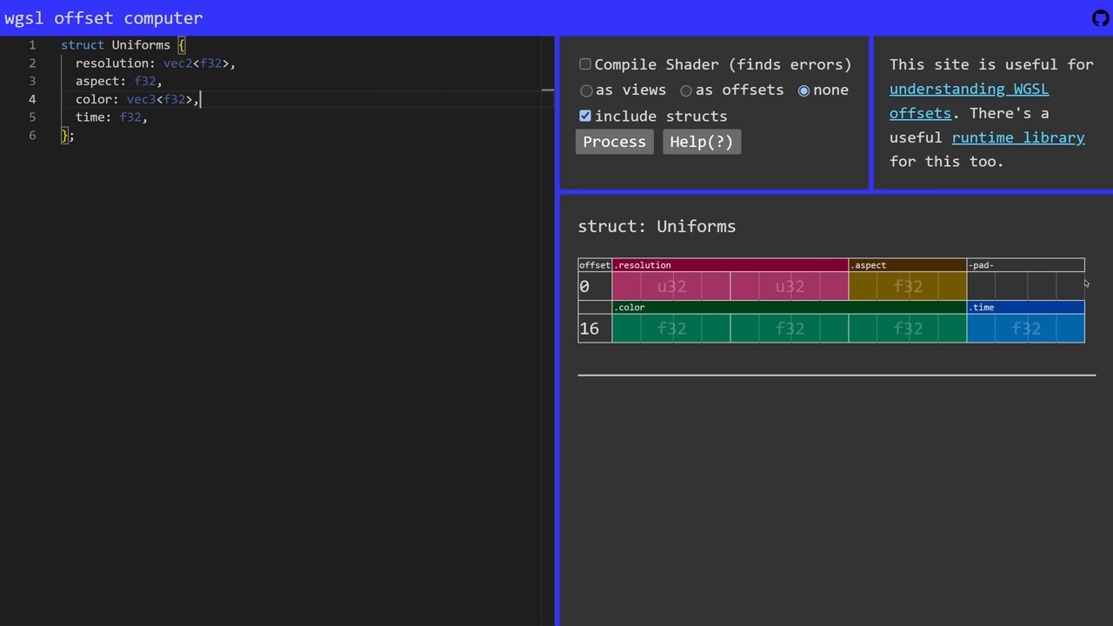
{"action": "mouse_move", "coordinate": [647, 339]}
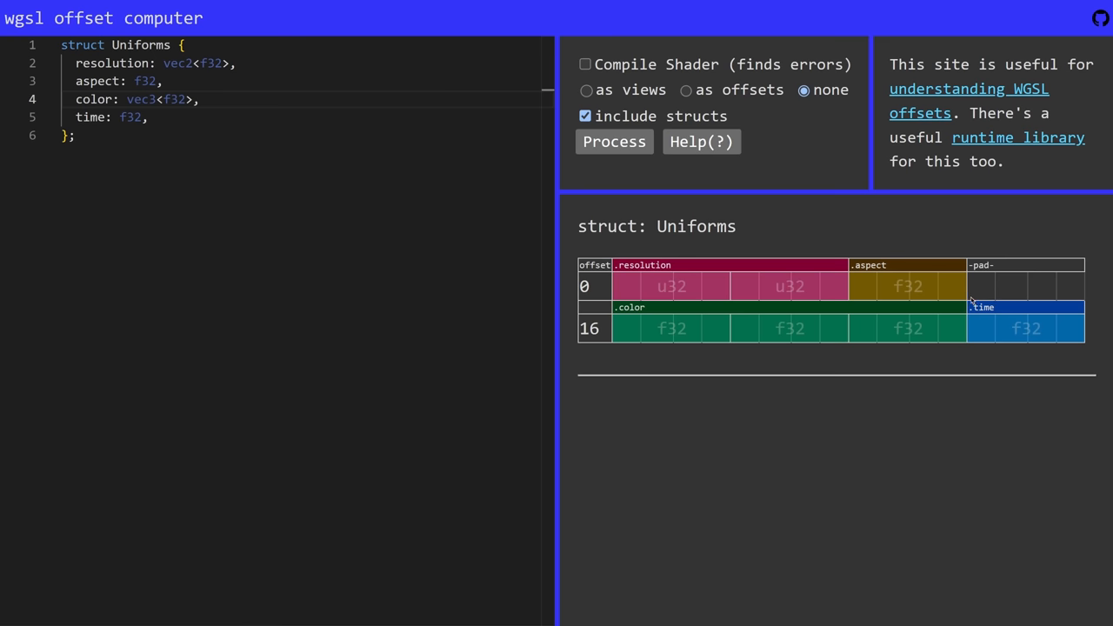
{"action": "mouse_move", "coordinate": [718, 315]}
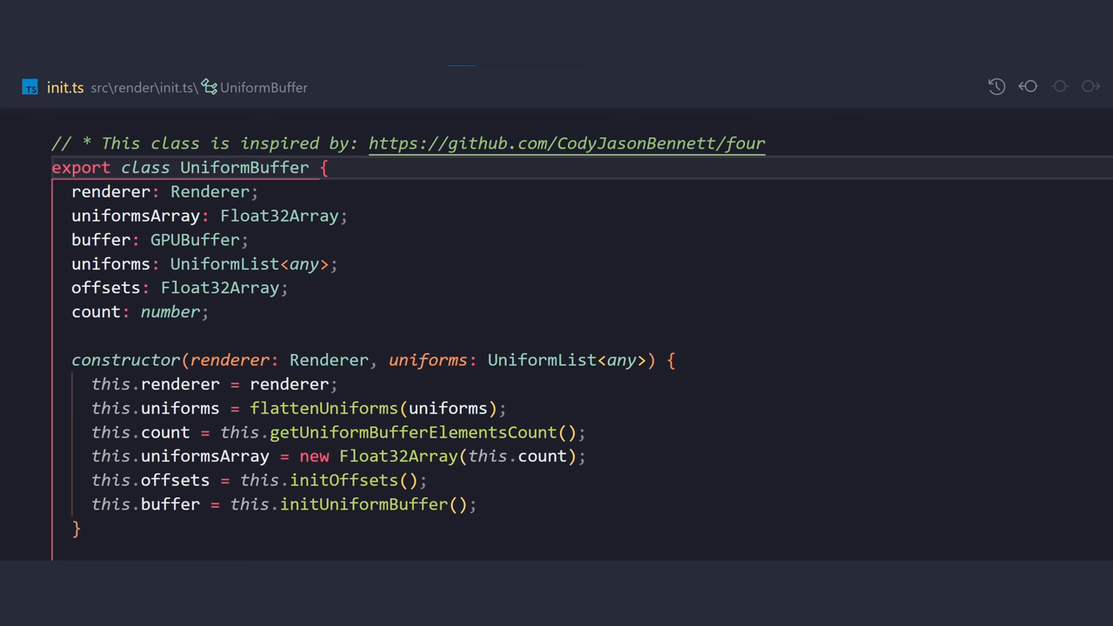
Step: Switch from init.ts to app.ts to reach FullscreenPass createBindGroup
{"action": "left_click", "coordinate": [67, 128]}
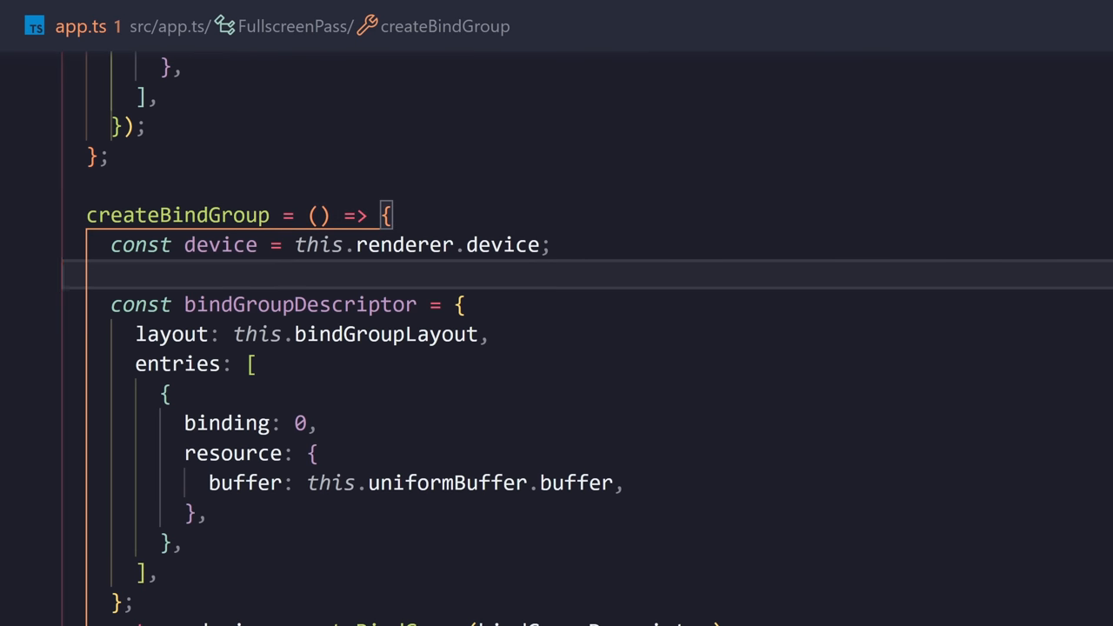
Step: Position the cursor in quad.wgsl's Uniforms struct bound at group 0, binding 0
{"action": "left_click", "coordinate": [310, 334]}
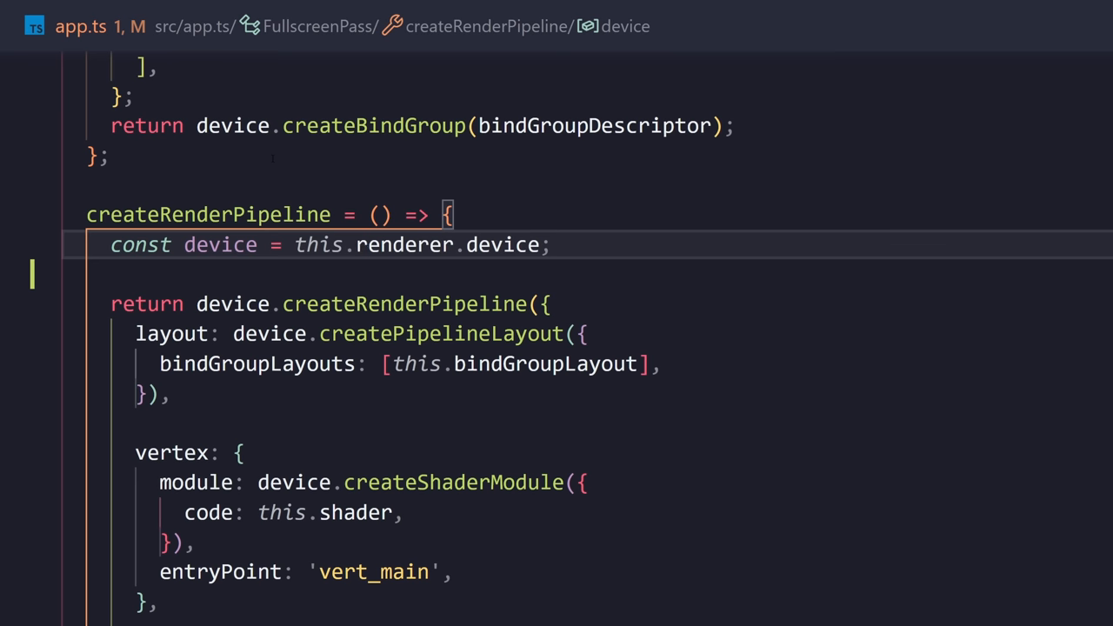
{"action": "mouse_move", "coordinate": [220, 244]}
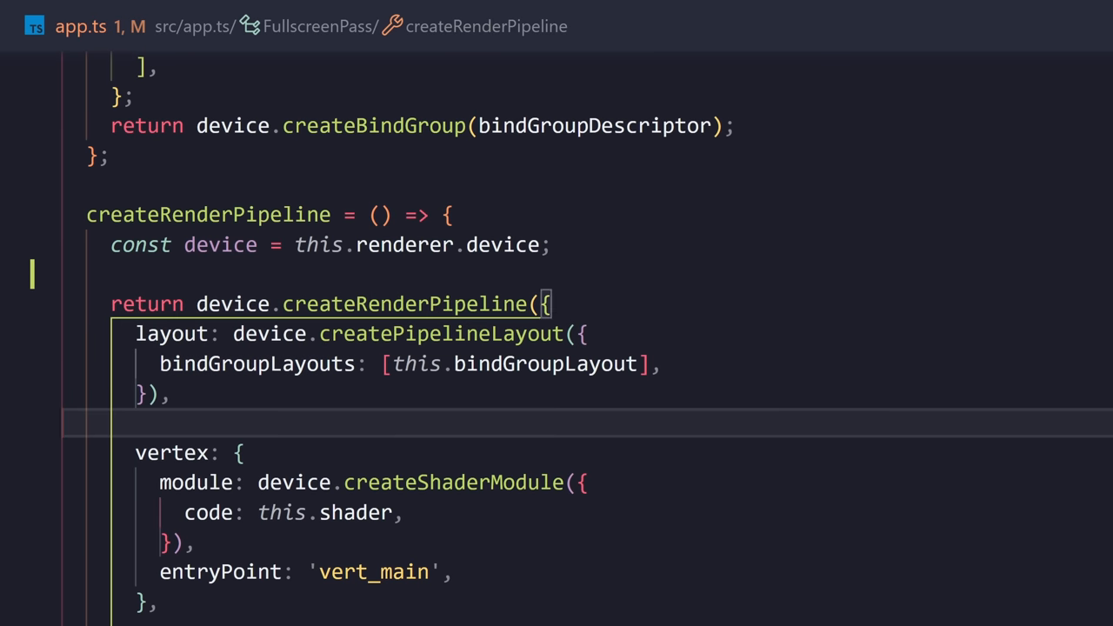
{"action": "left_click", "coordinate": [258, 363]}
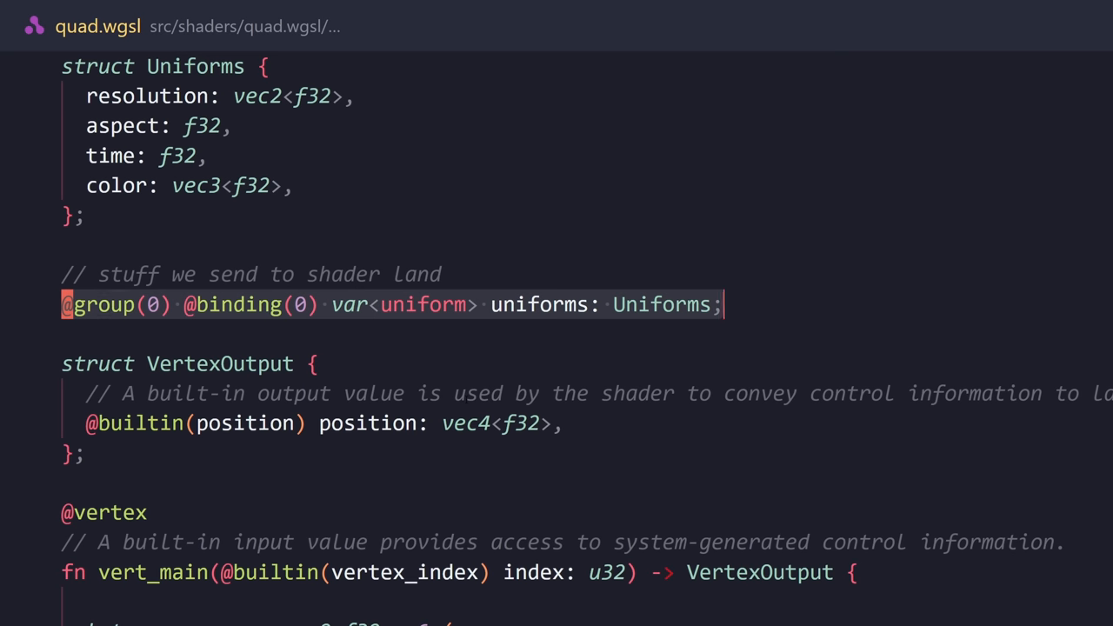
{"action": "left_click", "coordinate": [148, 305]}
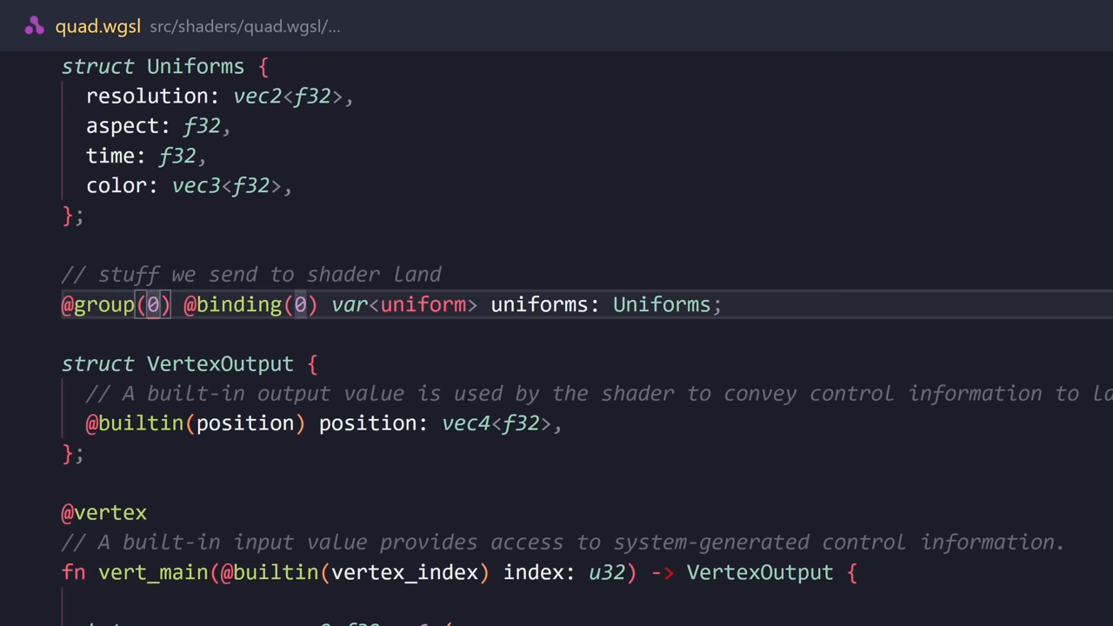
{"action": "left_click", "coordinate": [156, 304]}
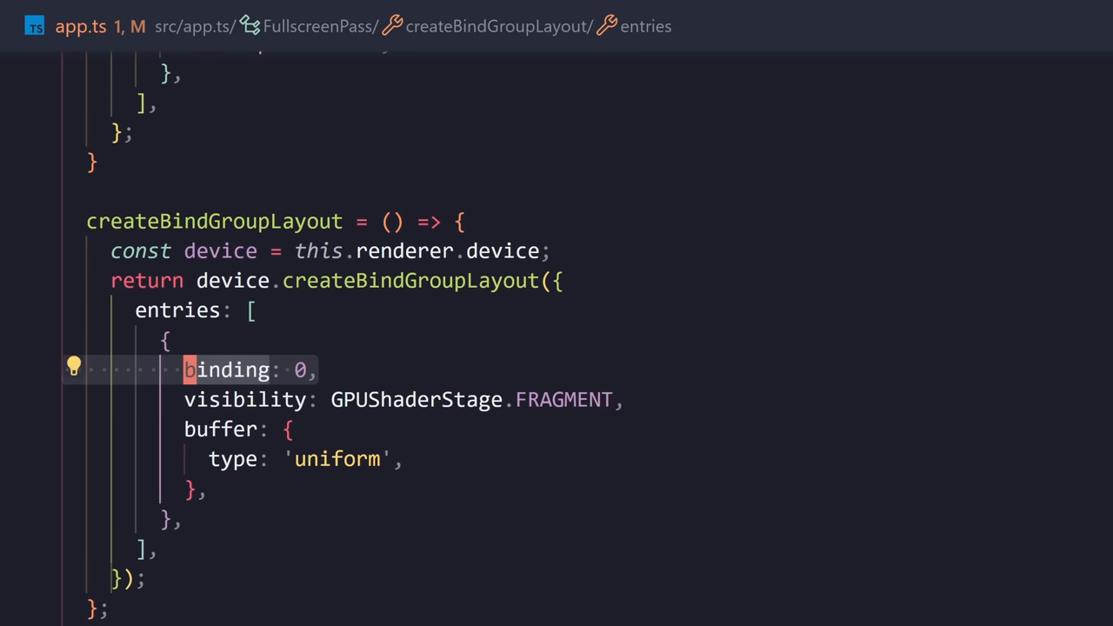
{"action": "left_click", "coordinate": [97, 26]}
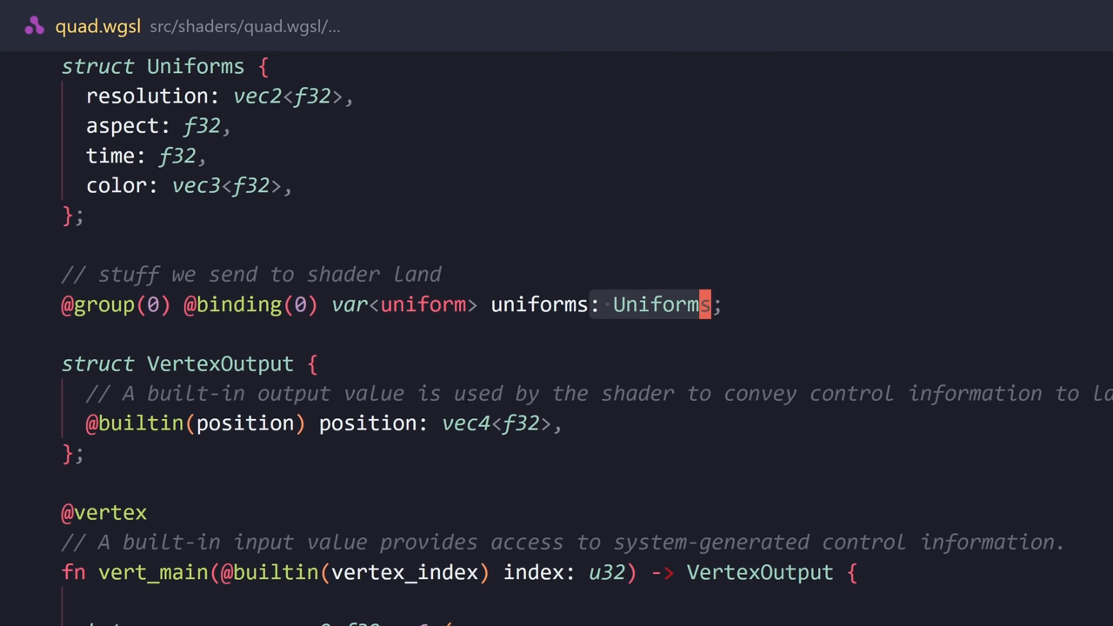
{"action": "left_click", "coordinate": [659, 305]}
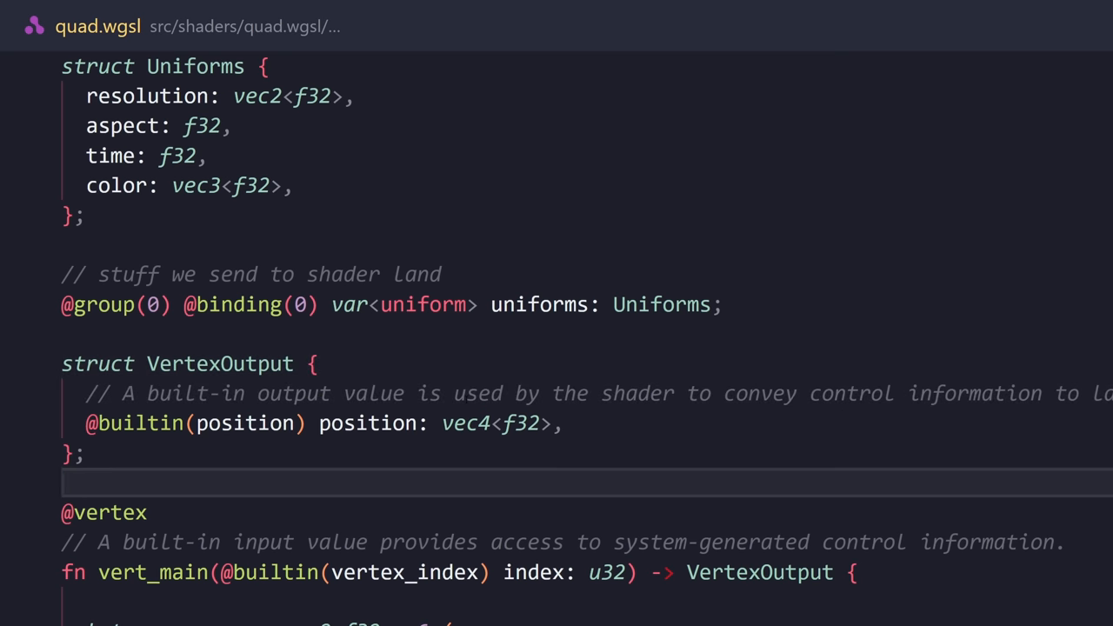
Step: Separate the pos array's six vertices into two triangles with a blank line
{"action": "scroll", "scroll_direction": "down", "scroll_amount": 3}
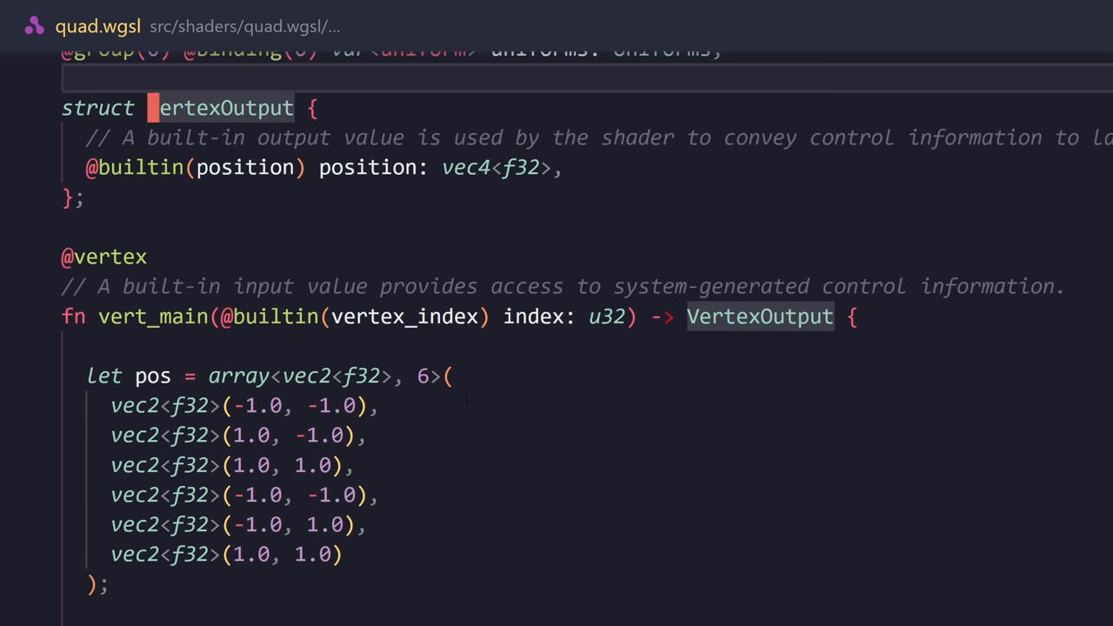
{"action": "scroll", "scroll_direction": "down", "scroll_amount": 3}
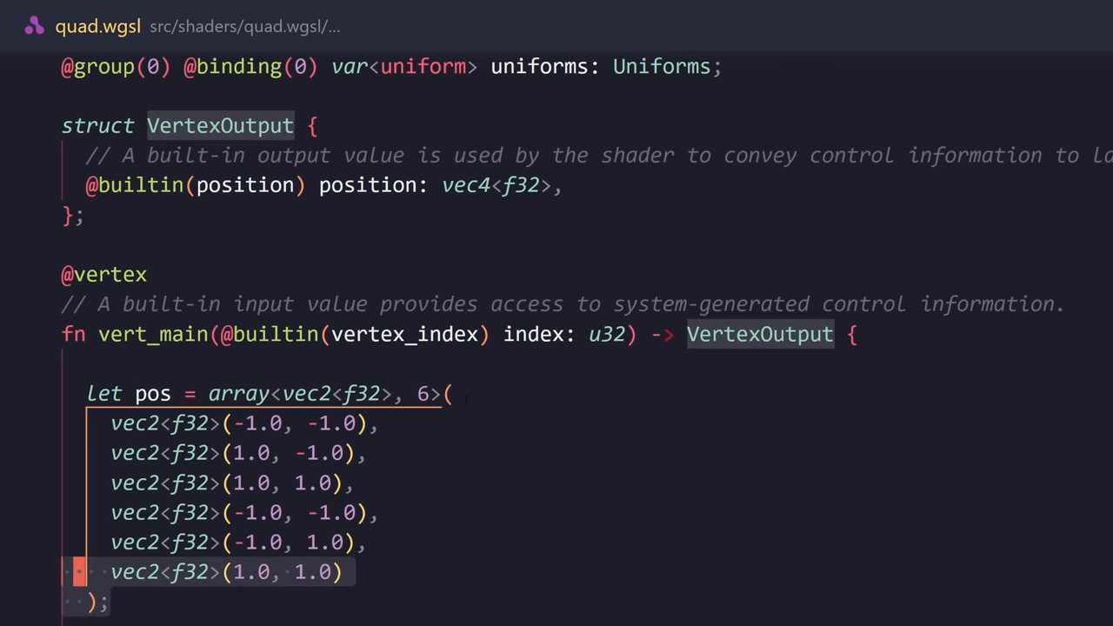
{"action": "scroll", "scroll_direction": "down", "scroll_amount": 3}
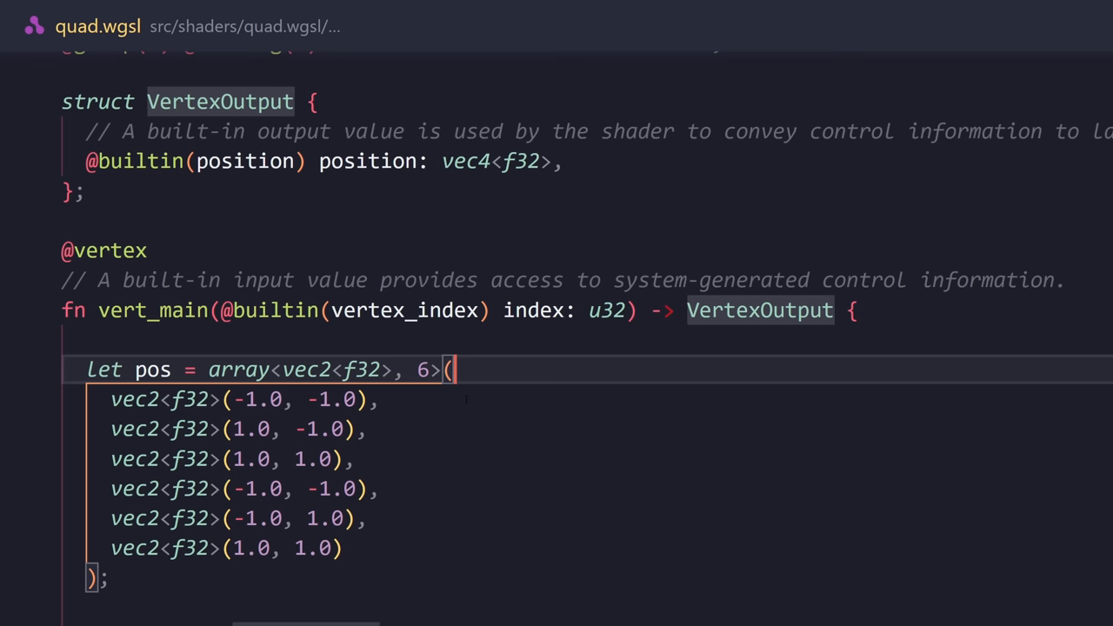
{"action": "key", "text": "enter"}
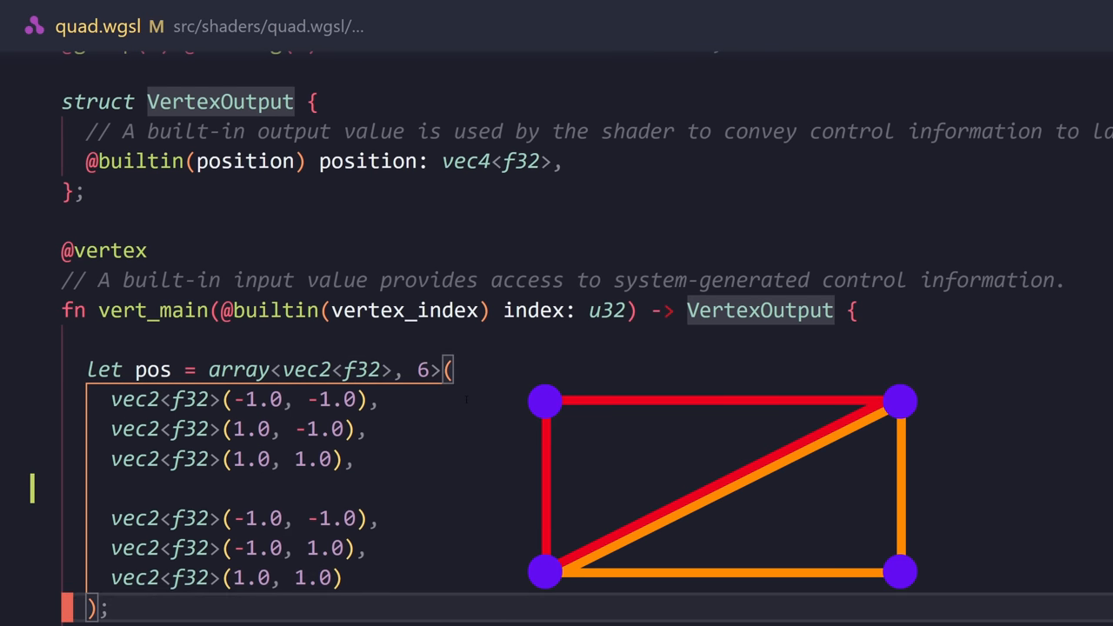
{"action": "scroll", "scroll_direction": "down", "scroll_amount": 3}
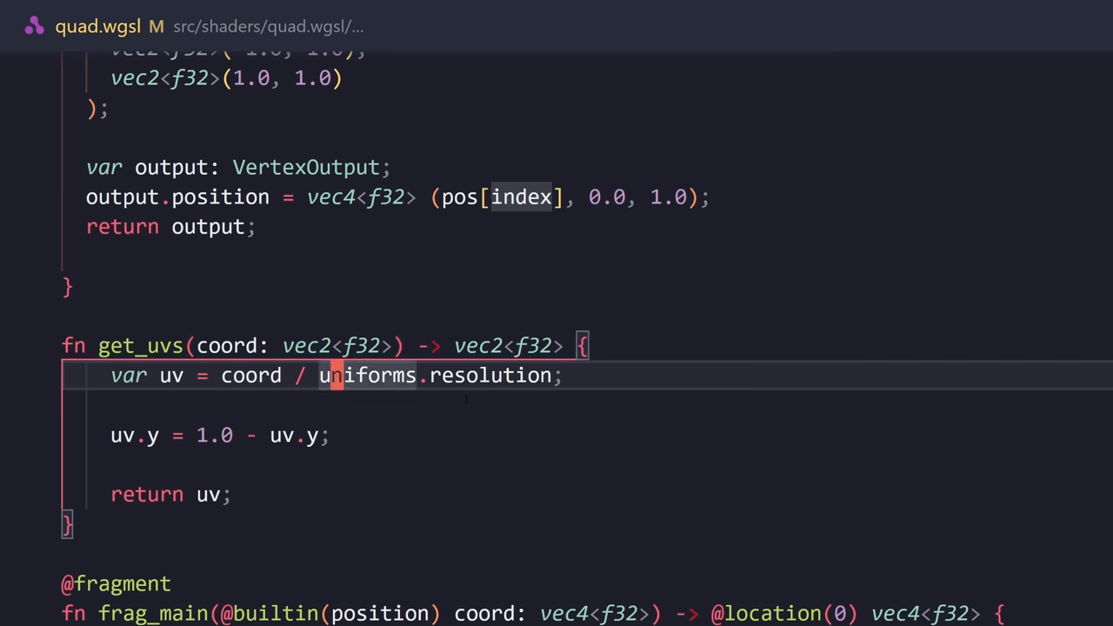
{"action": "scroll", "scroll_direction": "down", "scroll_amount": 3}
{"action": "type", "text": "let uv = get_uvs(coord.xy);"}
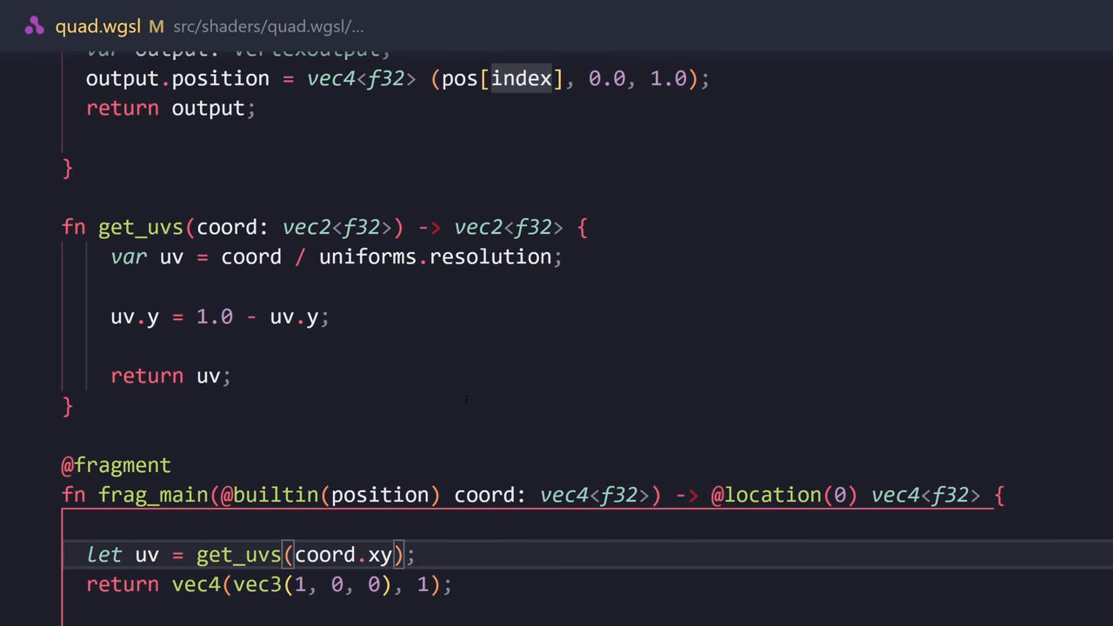
Step: Output vec3(uv.x) * sin(uniforms.time) in frag_main, then select the new Vector3 for uColor in app.ts
{"action": "key", "text": "ctrl+/"}
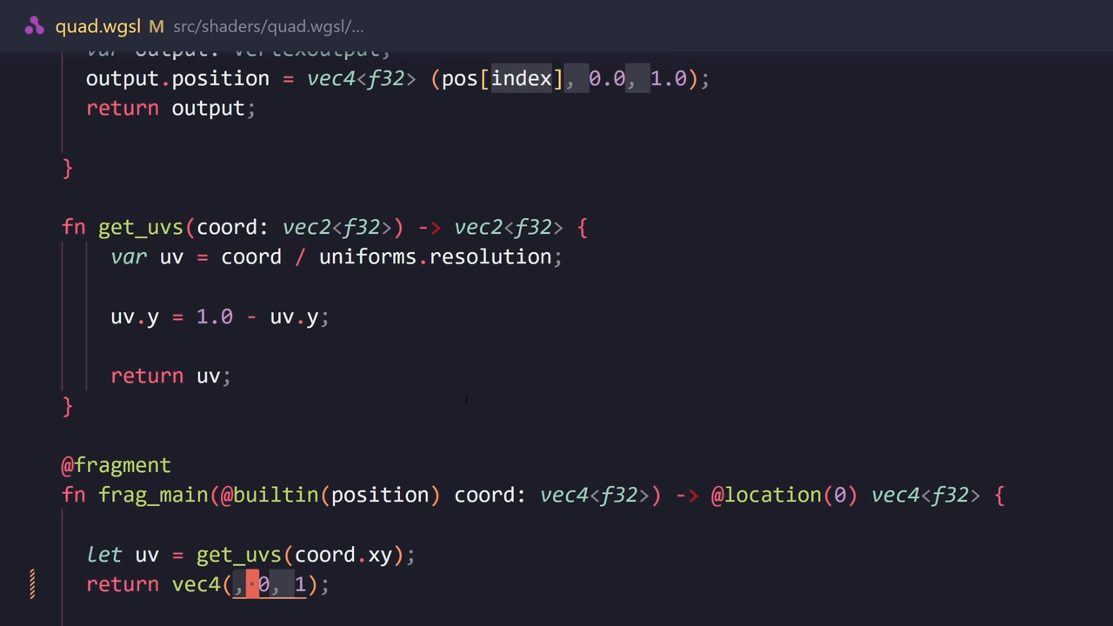
{"action": "type", "text": "vec3"}
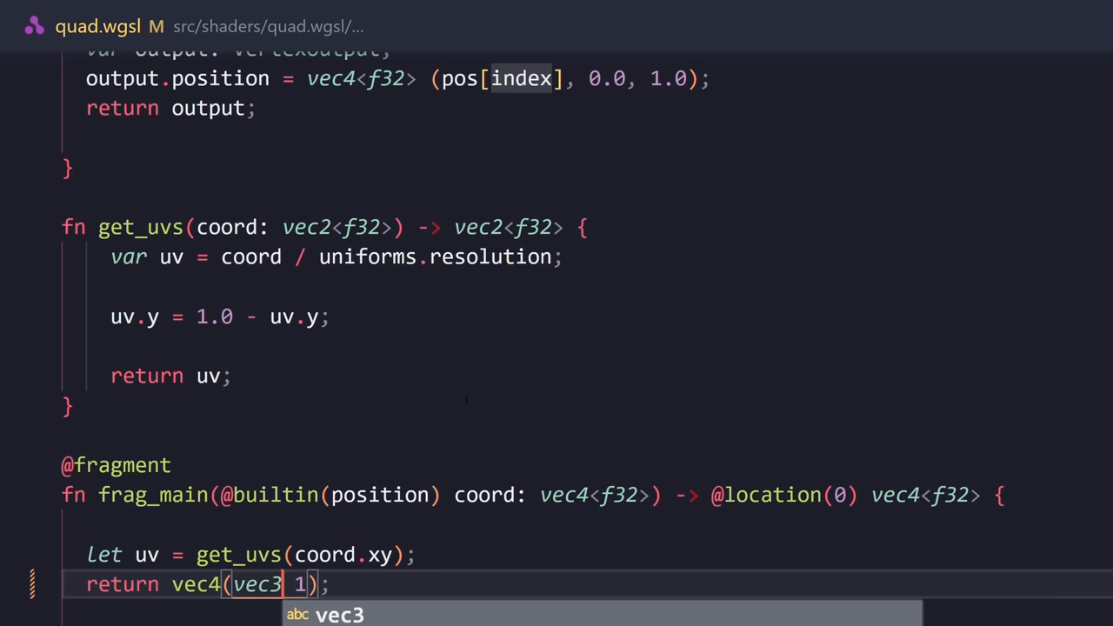
{"action": "type", "text": "uv.x)"}
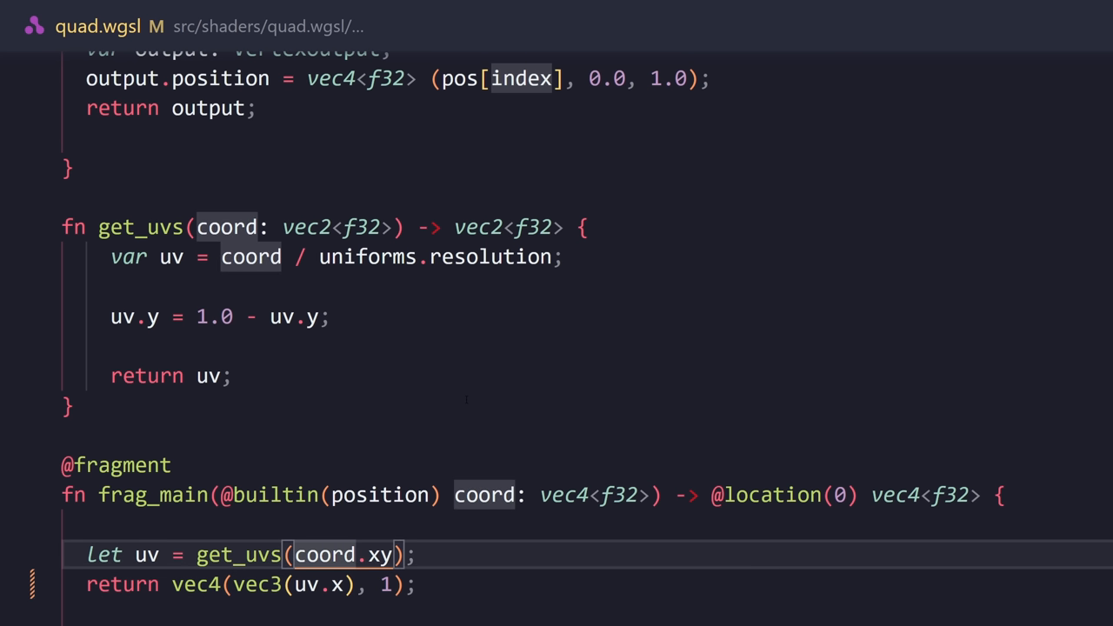
{"action": "left_click", "coordinate": [379, 494]}
{"action": "type", "text": " * sin(uniform"}
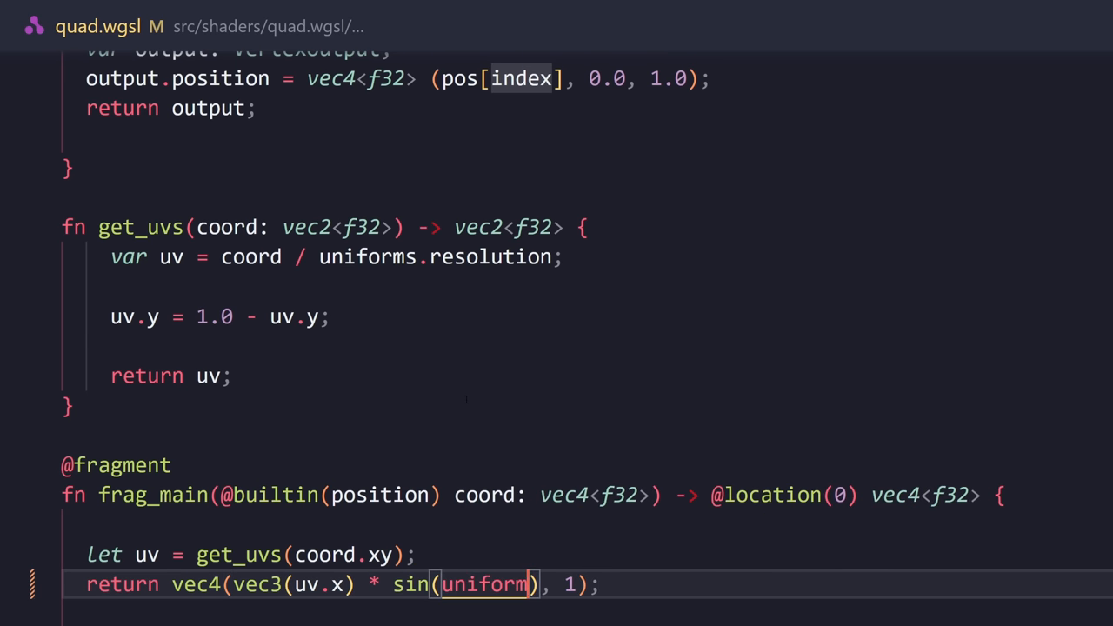
{"action": "type", "text": ".time"}
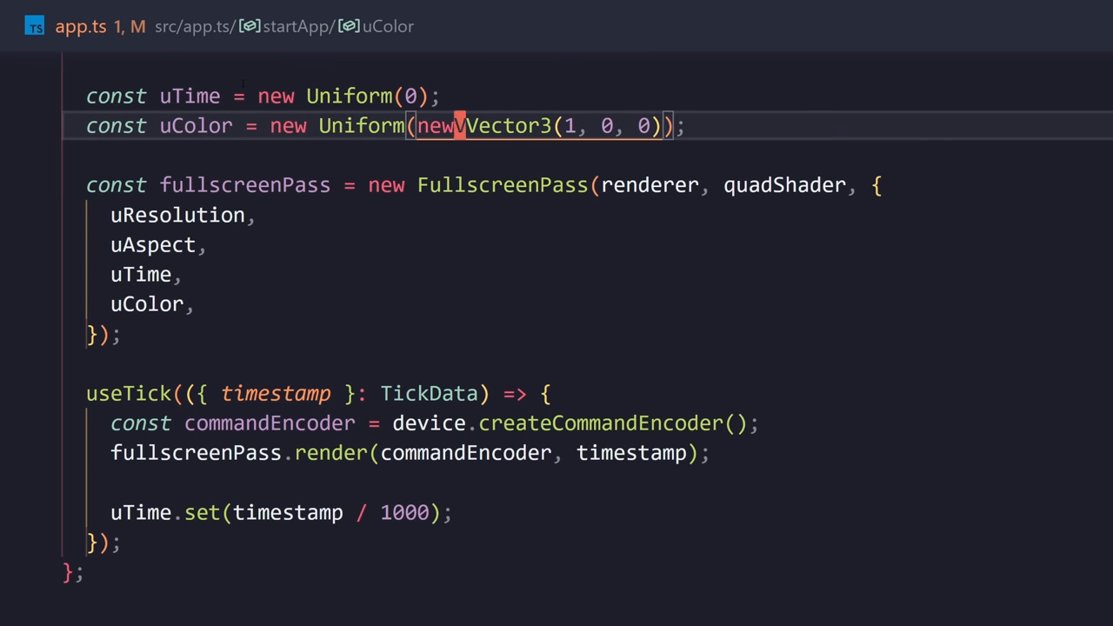
{"action": "double_click", "coordinate": [511, 125]}
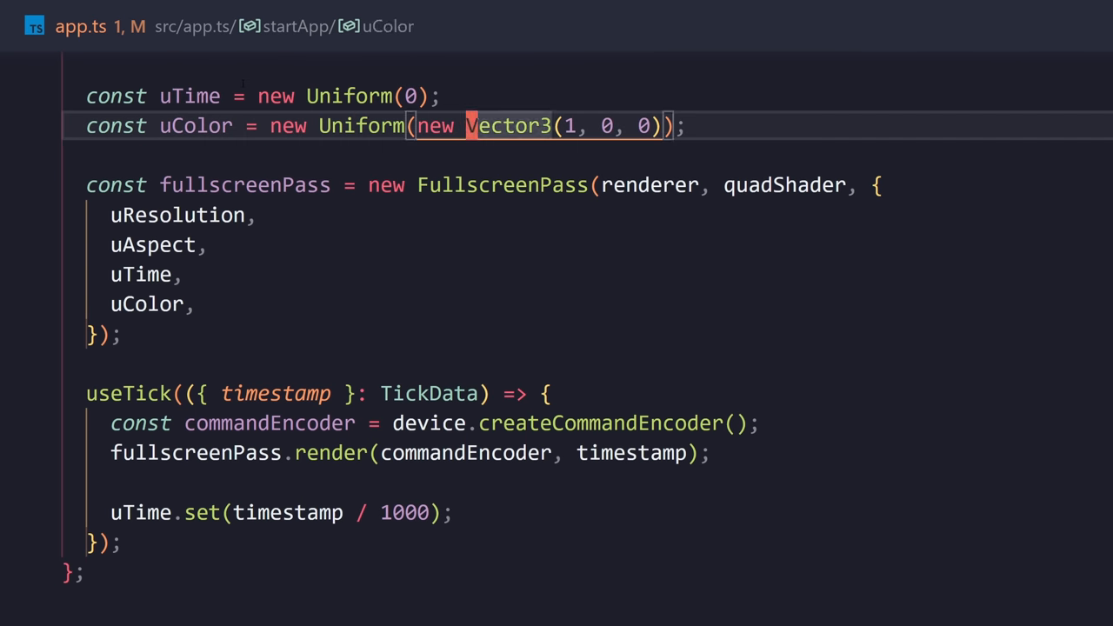